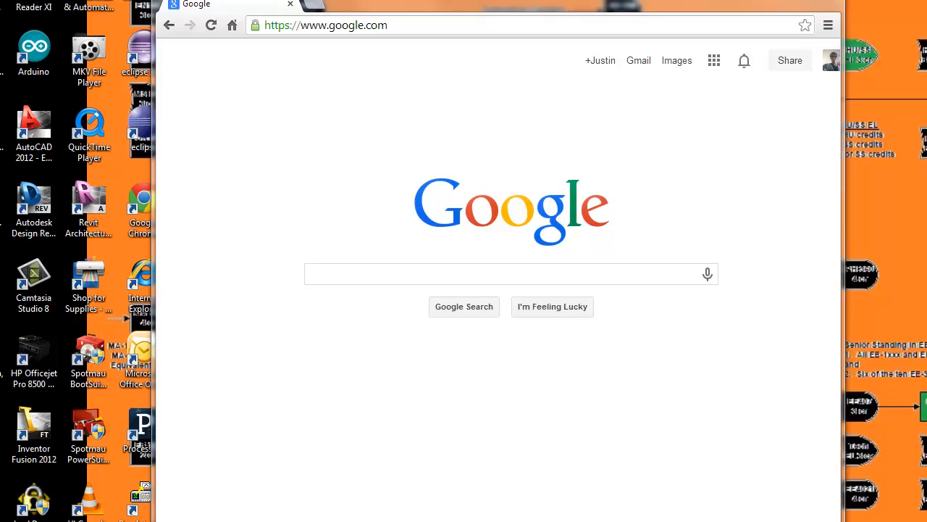
{"action": "mouse_move", "coordinate": [792, 370]}
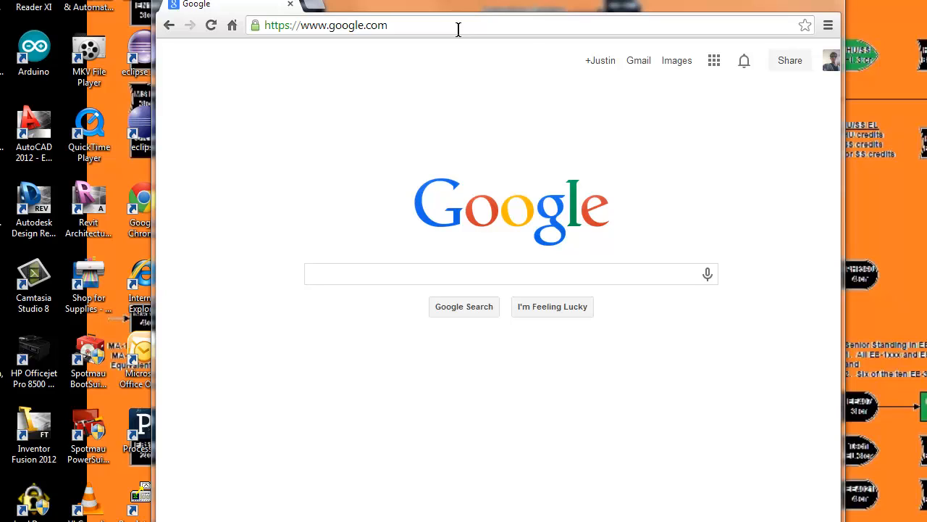
{"action": "left_click", "coordinate": [325, 24]}
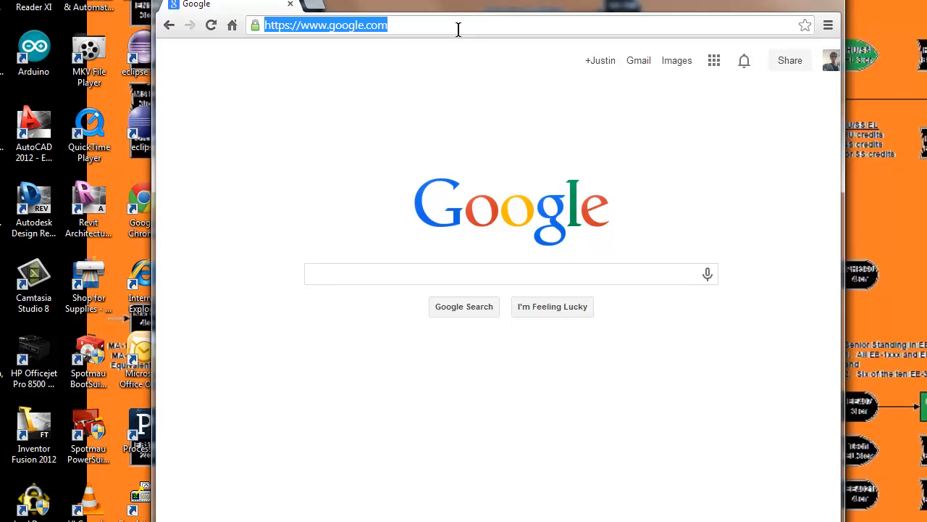
{"action": "mouse_move", "coordinate": [584, 76]}
{"action": "type", "text": "yout"}
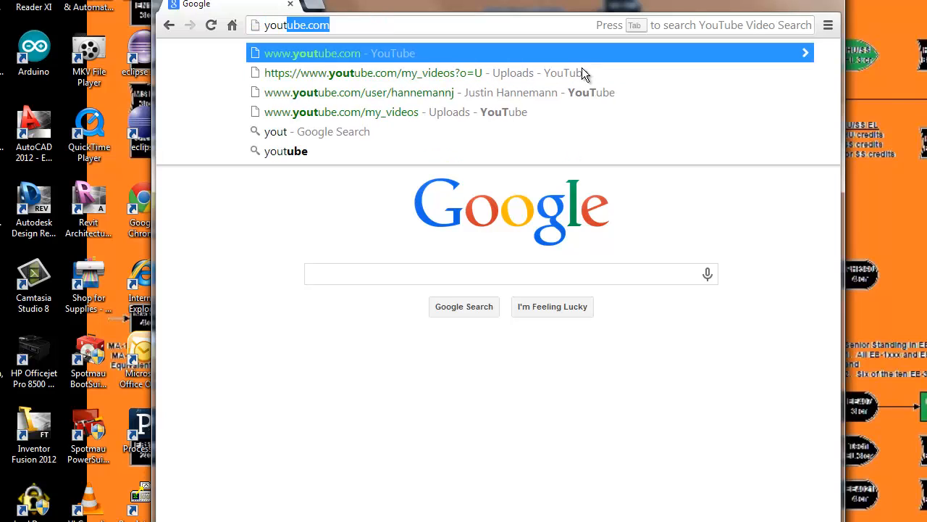
{"action": "left_click", "coordinate": [310, 52]}
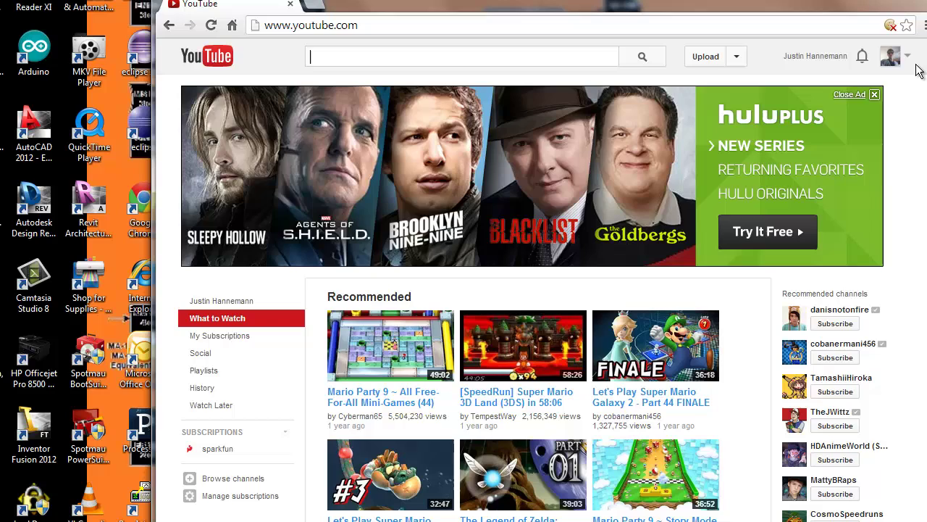
Reach the Processing website through My channel's About page link.
{"action": "left_click", "coordinate": [890, 55]}
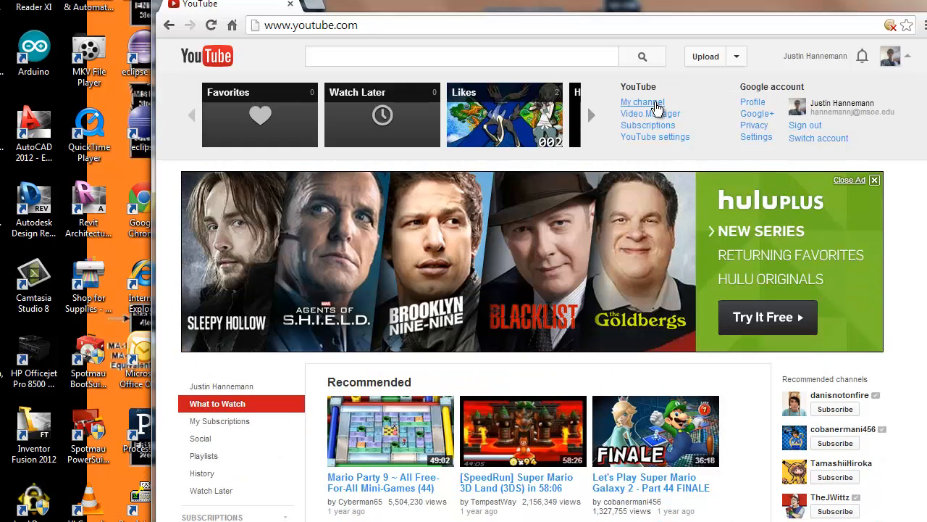
{"action": "left_click", "coordinate": [642, 102]}
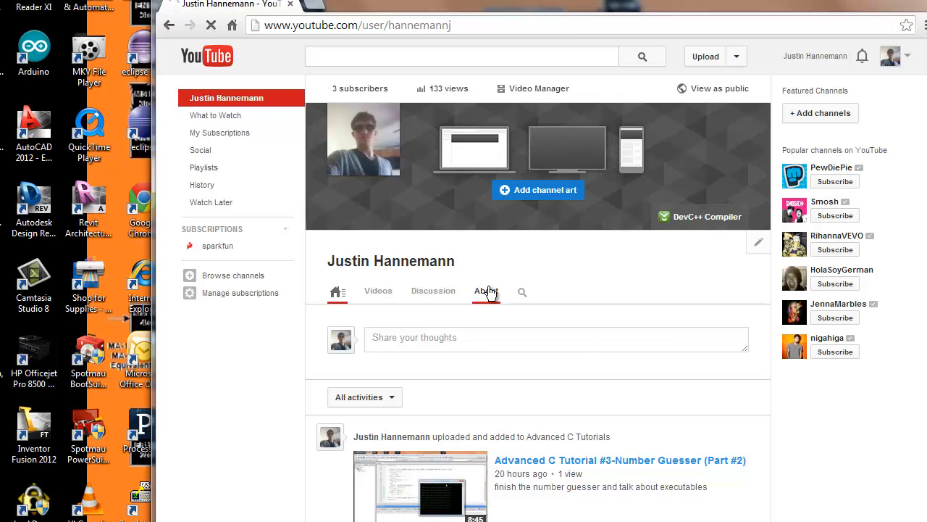
{"action": "left_click", "coordinate": [486, 292]}
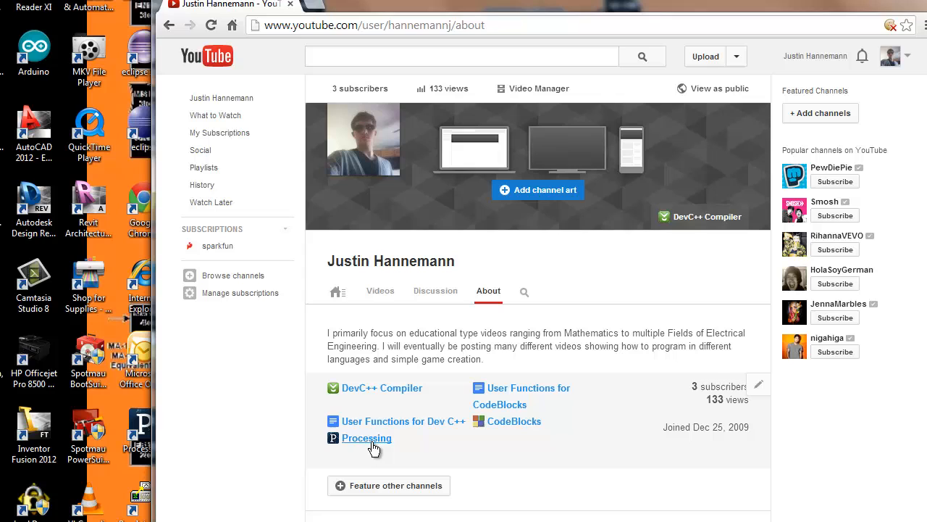
{"action": "left_click", "coordinate": [365, 437]}
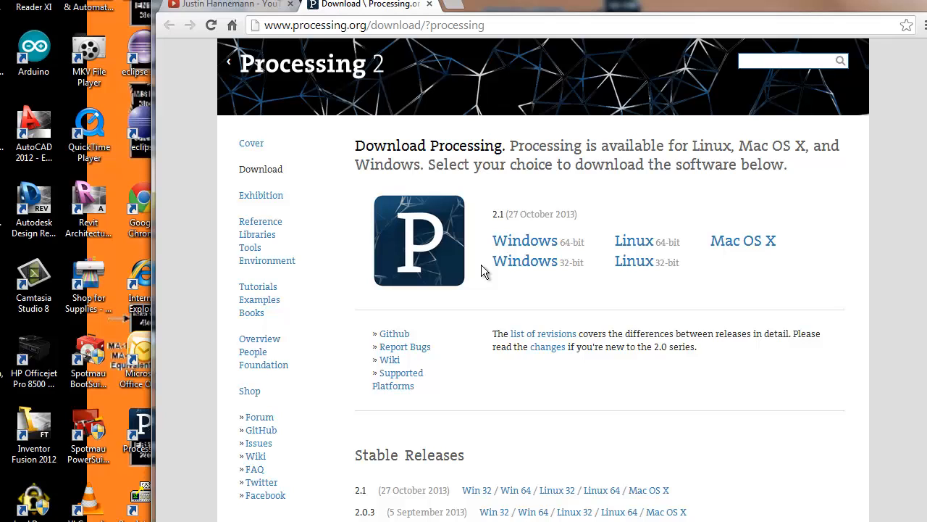
{"action": "mouse_move", "coordinate": [531, 246]}
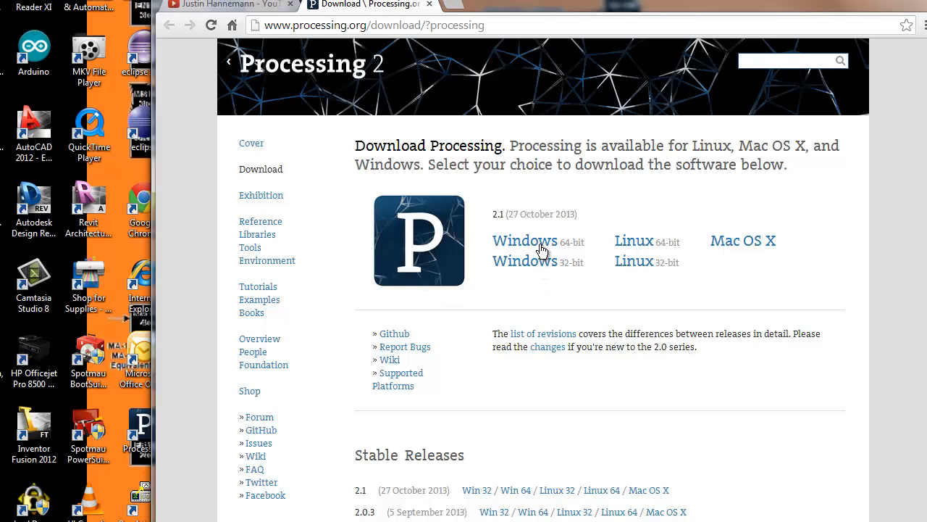
{"action": "mouse_move", "coordinate": [558, 245]}
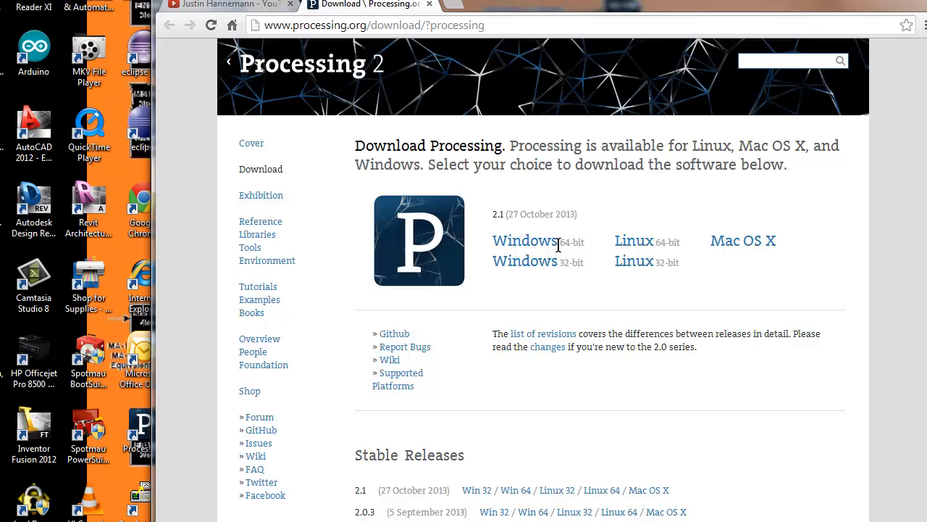
{"action": "mouse_move", "coordinate": [659, 278]}
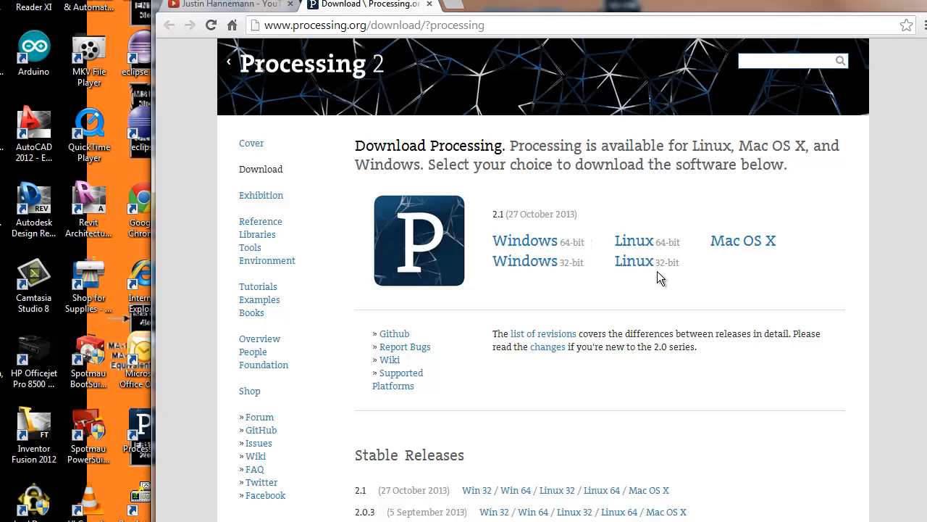
{"action": "mouse_move", "coordinate": [687, 309]}
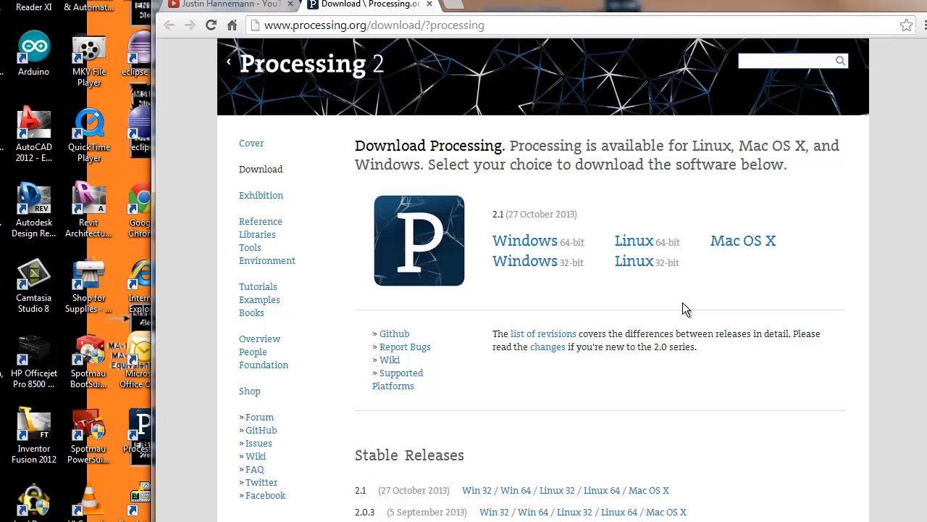
{"action": "mouse_move", "coordinate": [550, 264]}
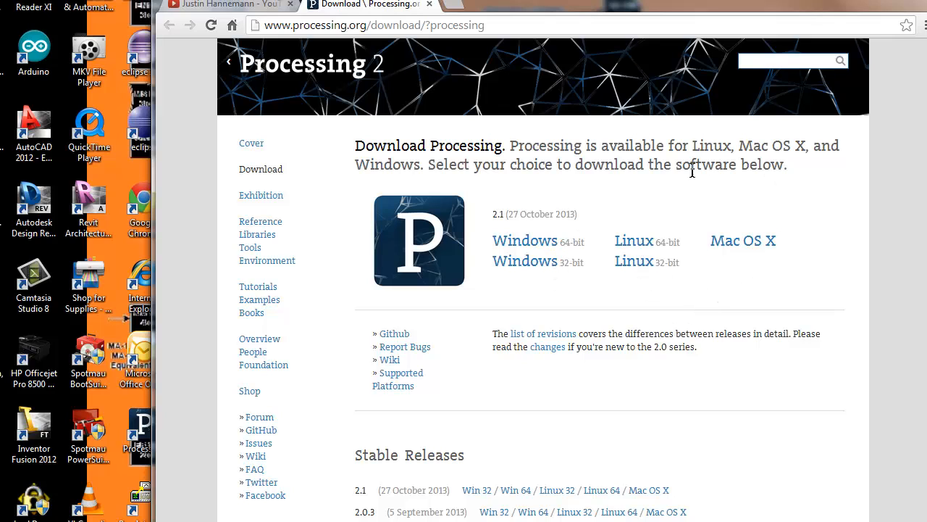
{"action": "mouse_move", "coordinate": [526, 247]}
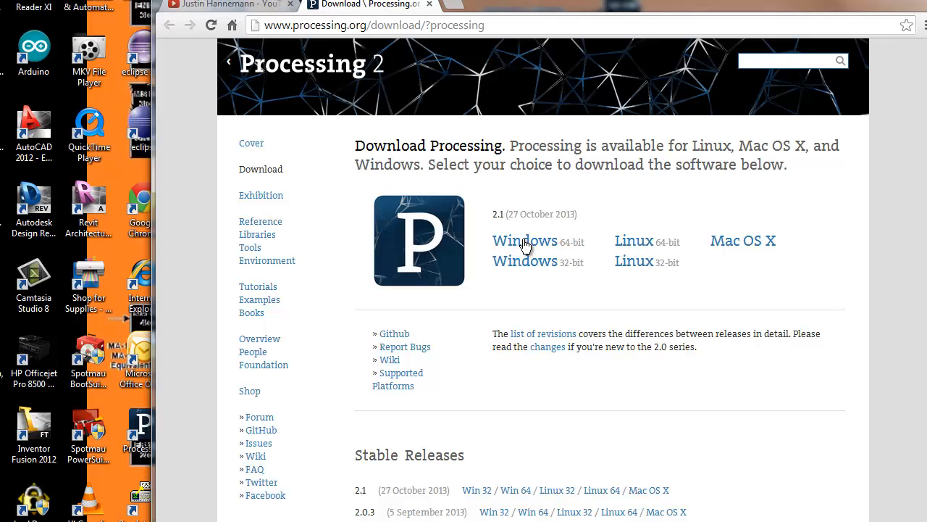
{"action": "mouse_move", "coordinate": [524, 247]}
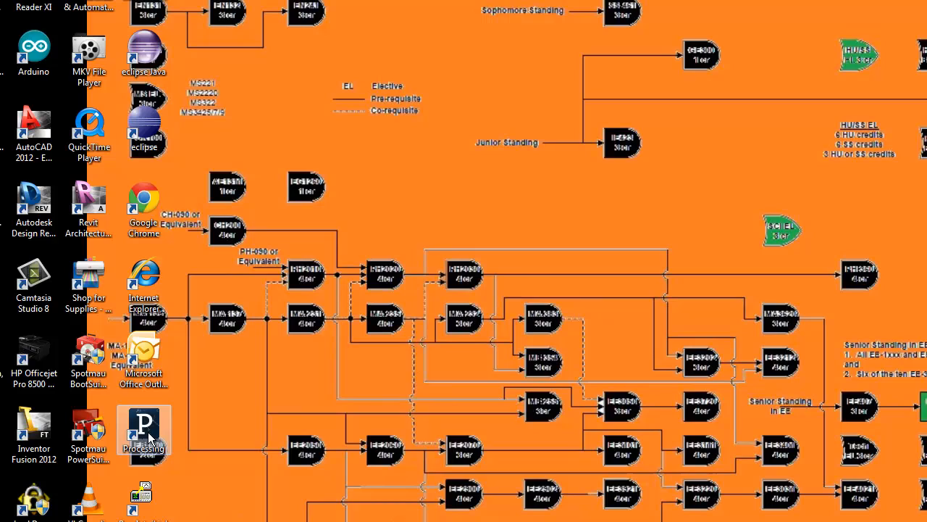
{"action": "mouse_move", "coordinate": [144, 436]}
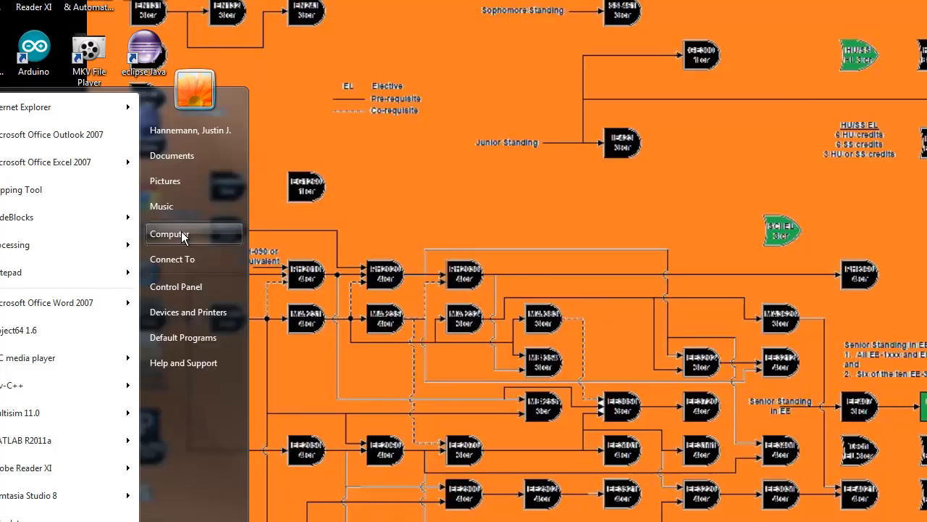
Open the Computer view from the Start menu.
{"action": "left_click", "coordinate": [168, 234]}
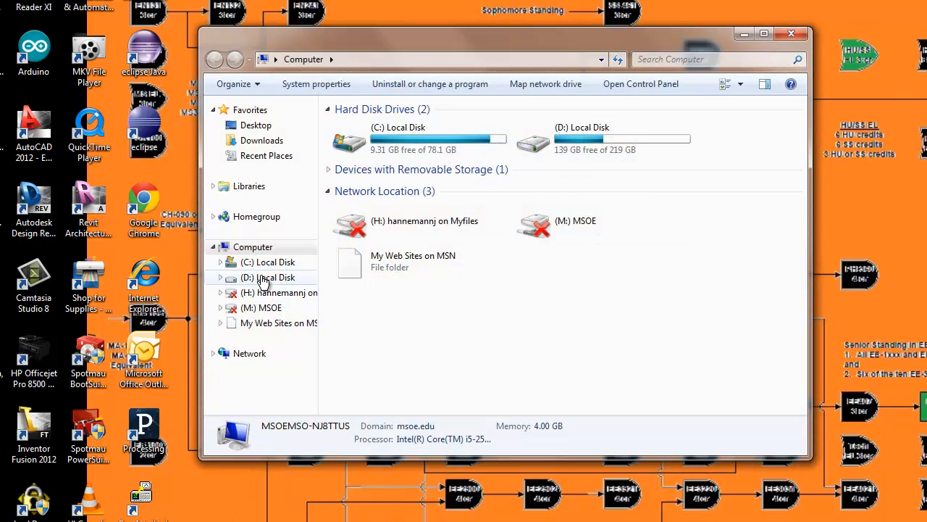
Browse to D:\MyDocs\Downloads\processing-2.1 in Windows Explorer.
{"action": "double_click", "coordinate": [268, 276]}
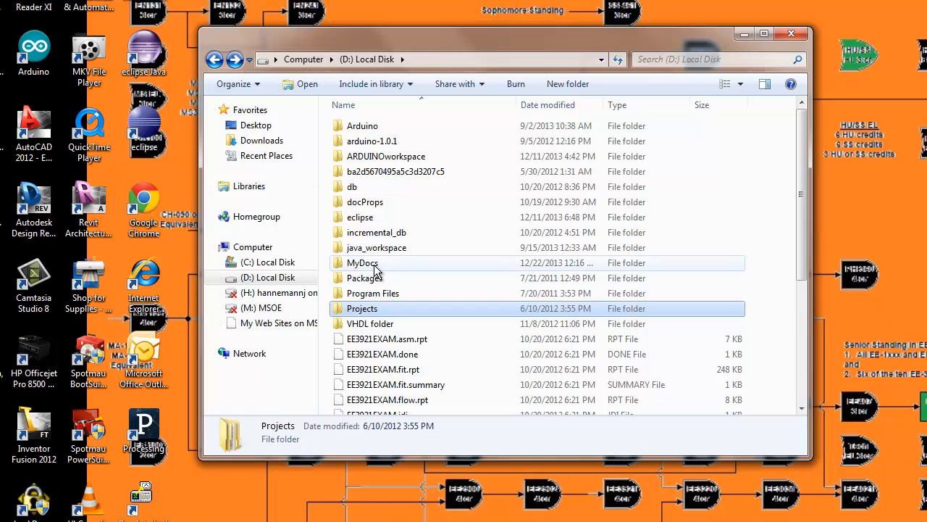
{"action": "double_click", "coordinate": [362, 262]}
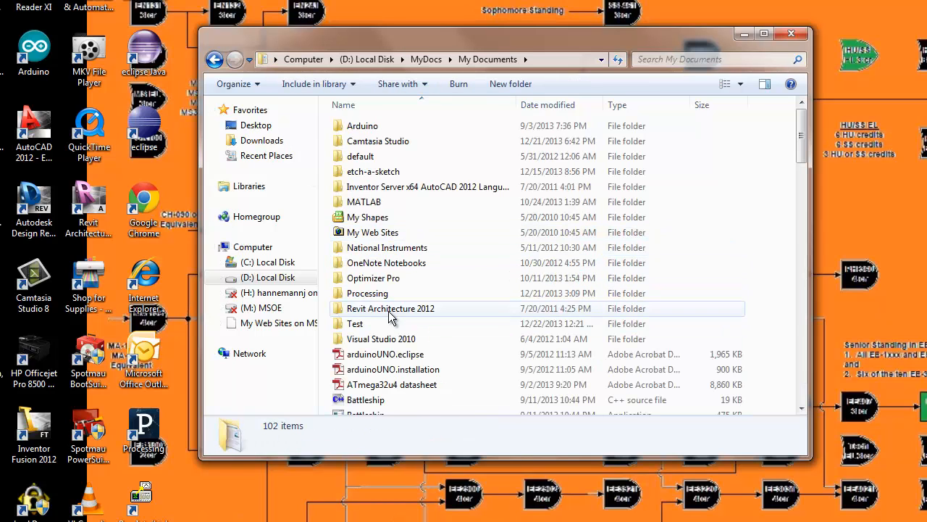
{"action": "double_click", "coordinate": [368, 293]}
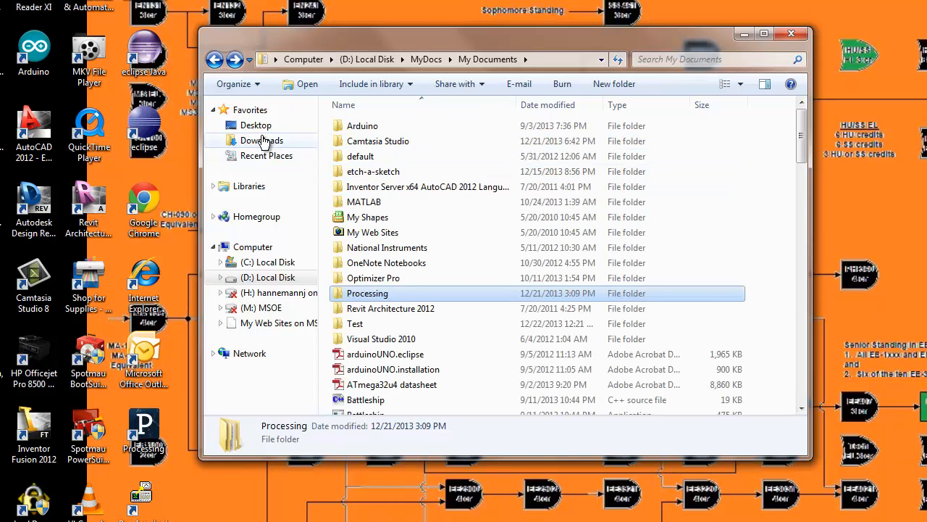
{"action": "left_click", "coordinate": [261, 139]}
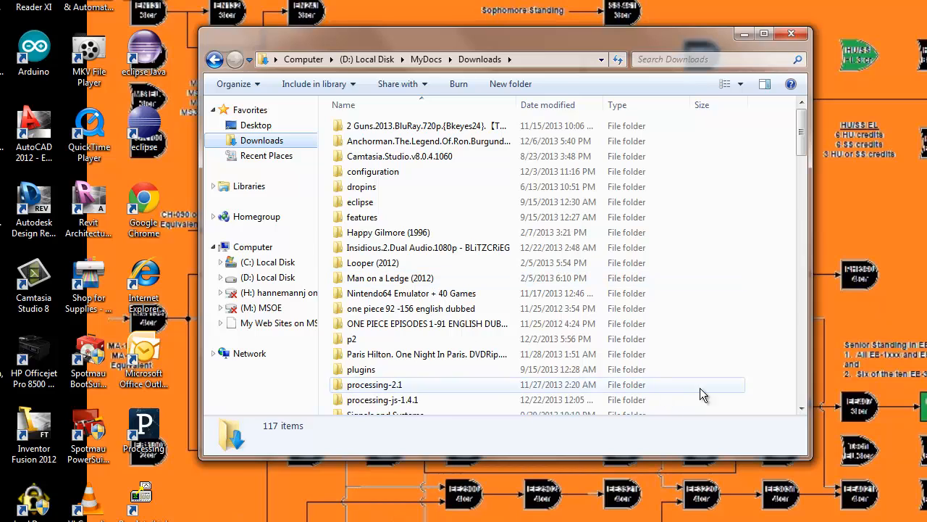
{"action": "double_click", "coordinate": [374, 384]}
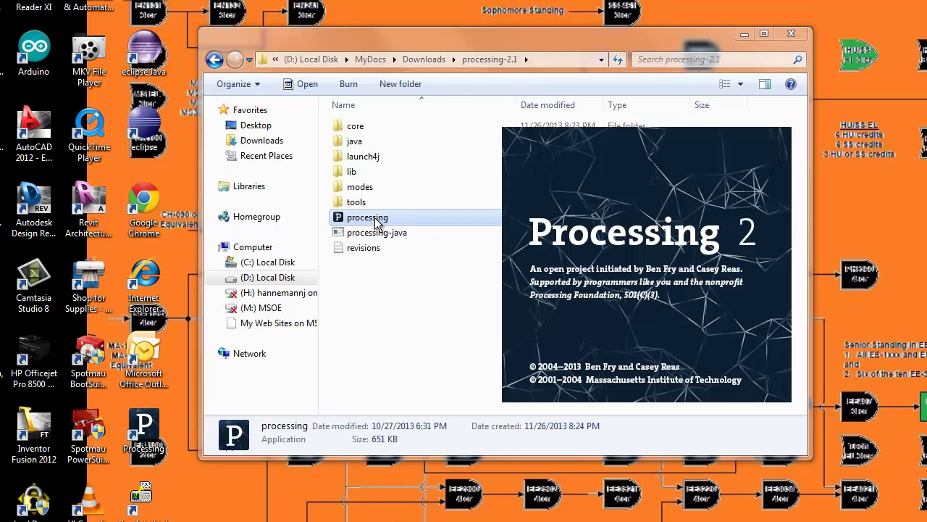
Launch the processing application and dismiss its right-click options list.
{"action": "double_click", "coordinate": [367, 217]}
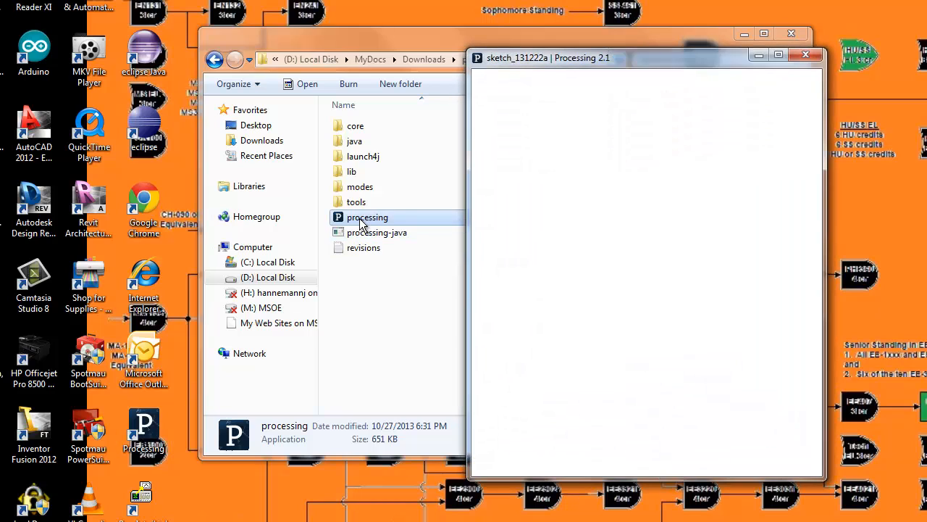
{"action": "right_click", "coordinate": [368, 218]}
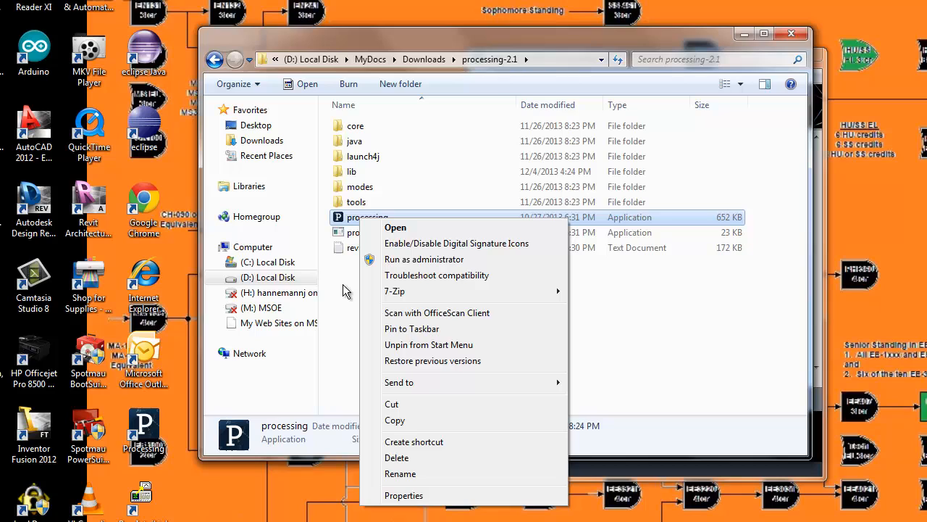
{"action": "mouse_move", "coordinate": [305, 427]}
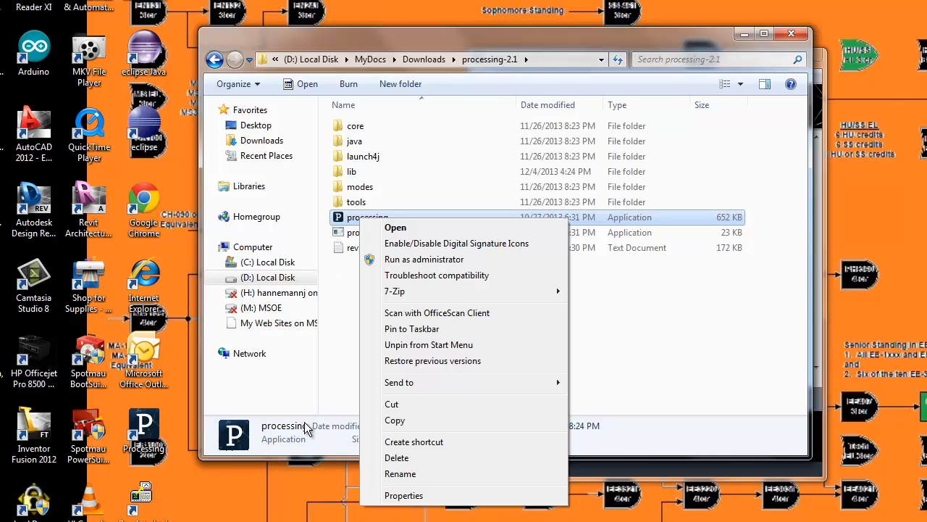
{"action": "mouse_move", "coordinate": [195, 490]}
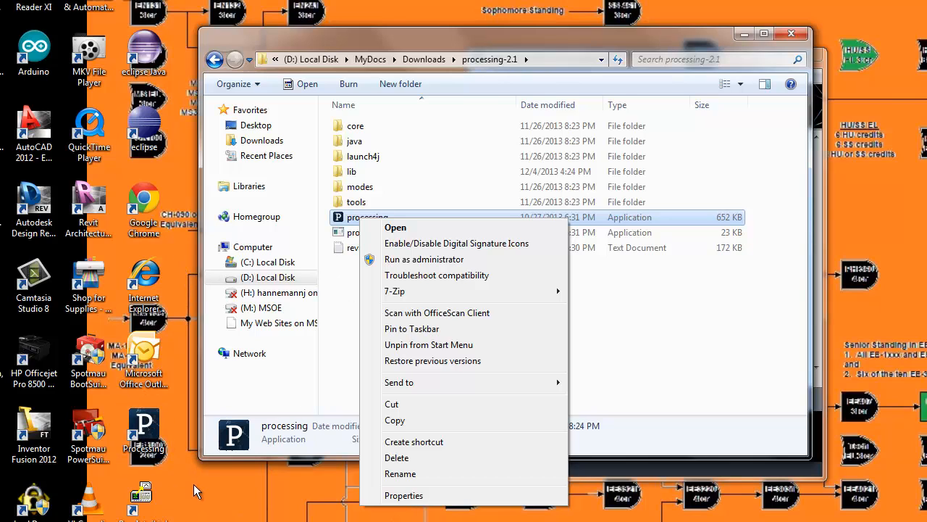
{"action": "left_click", "coordinate": [342, 399]}
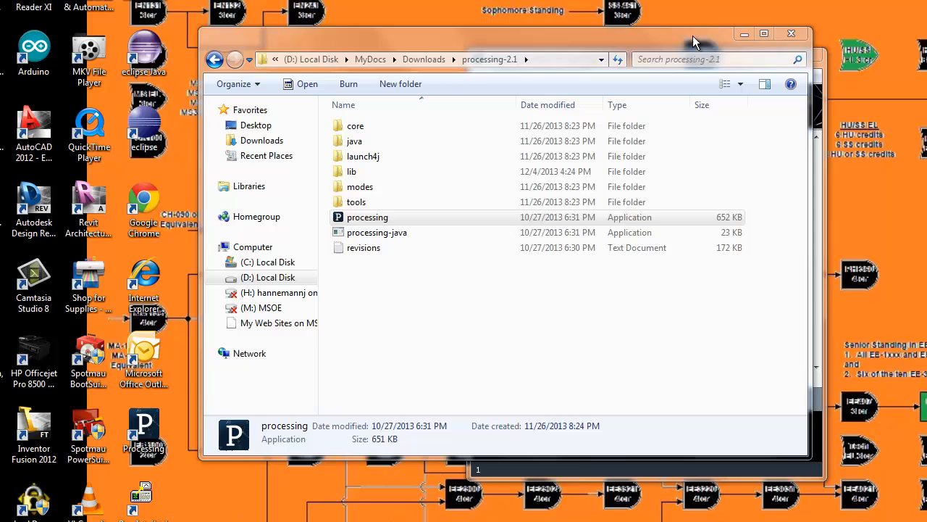
{"action": "mouse_move", "coordinate": [792, 34]}
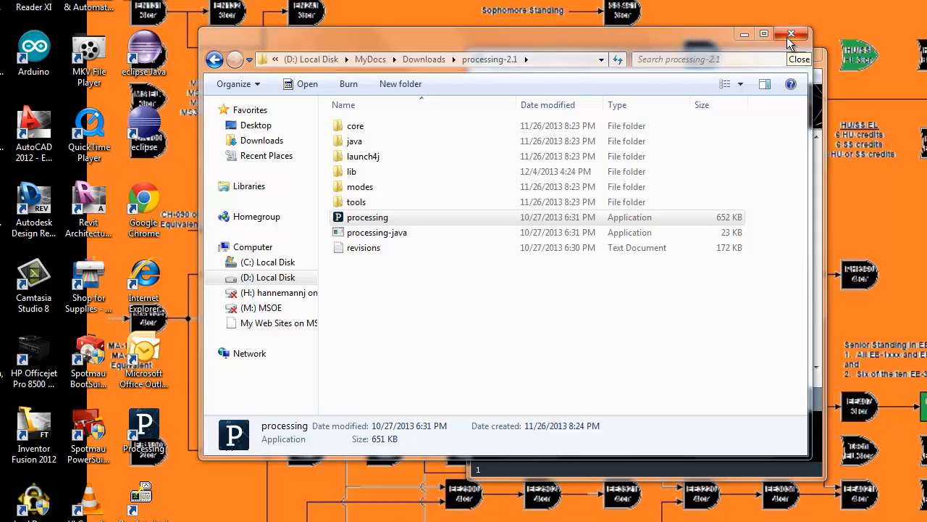
Close the file browser and move the new sketch_131222a window to the left.
{"action": "double_click", "coordinate": [365, 218]}
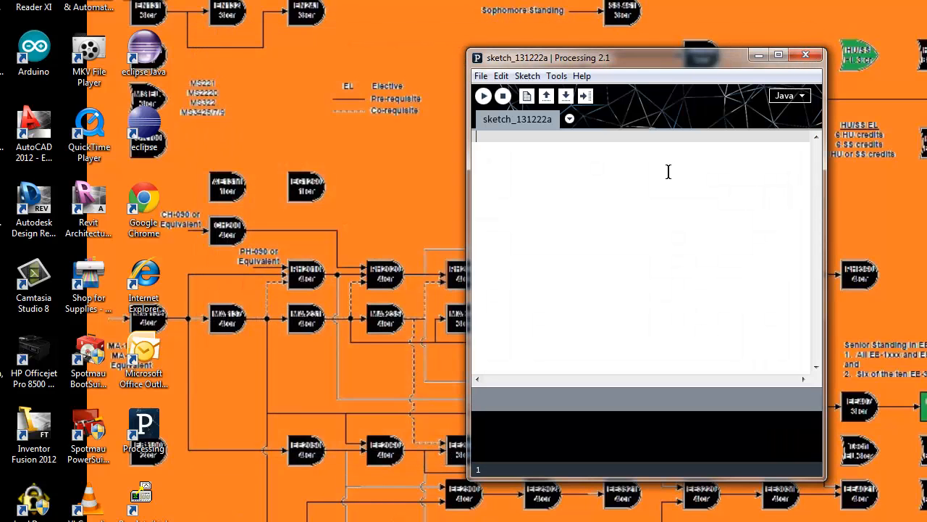
{"action": "left_click_drag", "start_coordinate": [646, 58], "coordinate": [485, 41]}
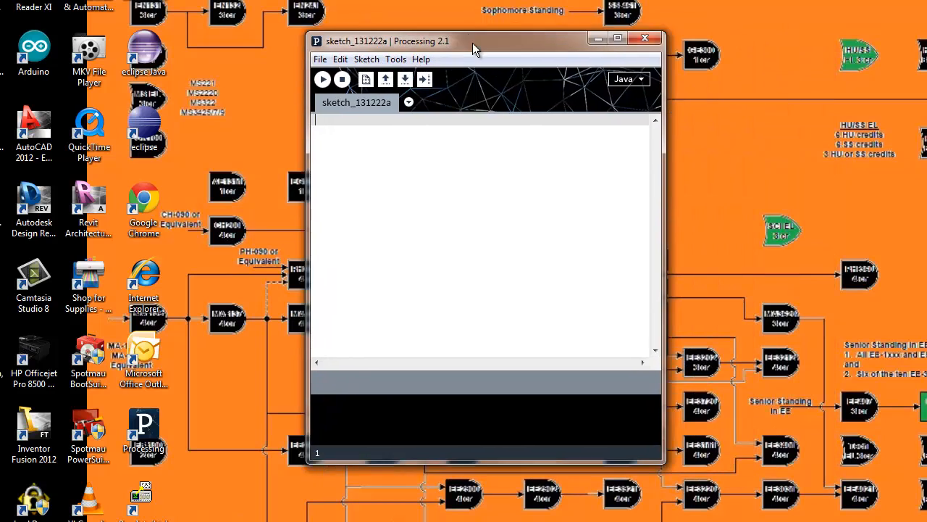
{"action": "left_click_drag", "start_coordinate": [476, 40], "coordinate": [423, 55]}
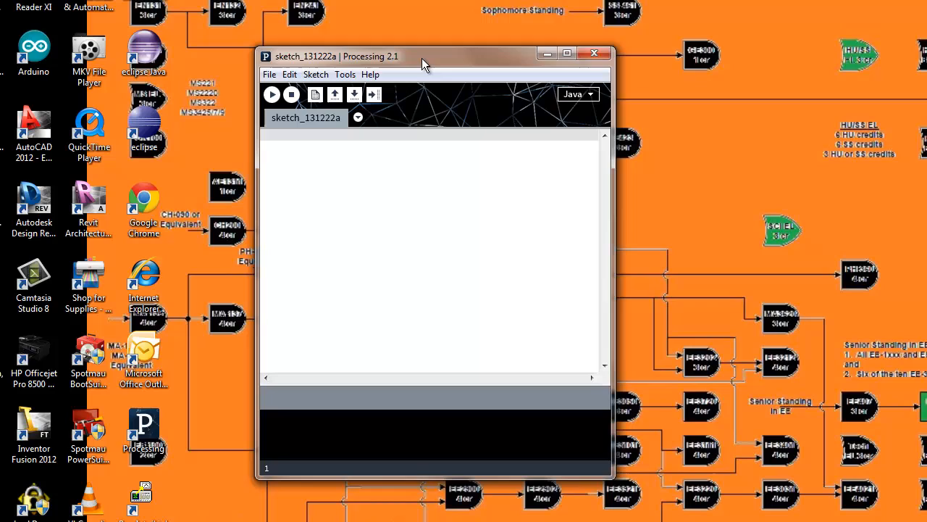
{"action": "mouse_move", "coordinate": [418, 125]}
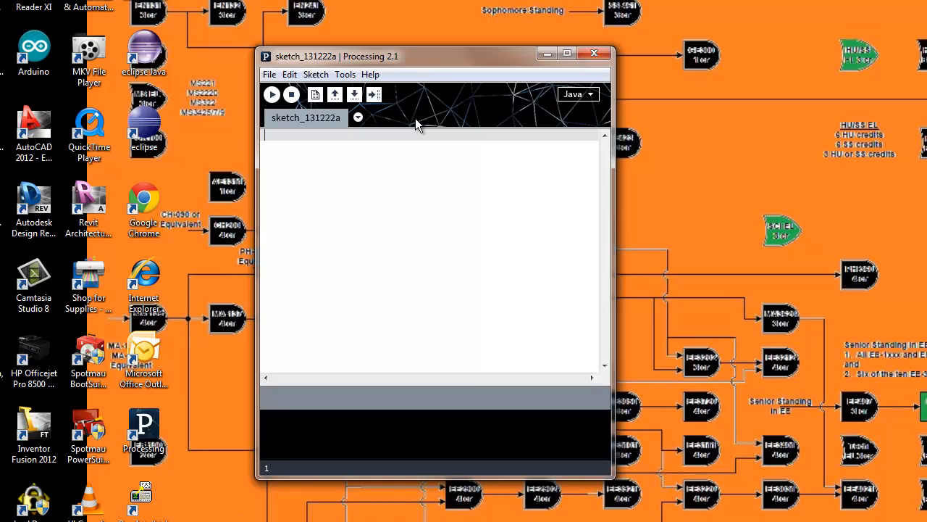
{"action": "mouse_move", "coordinate": [385, 258]}
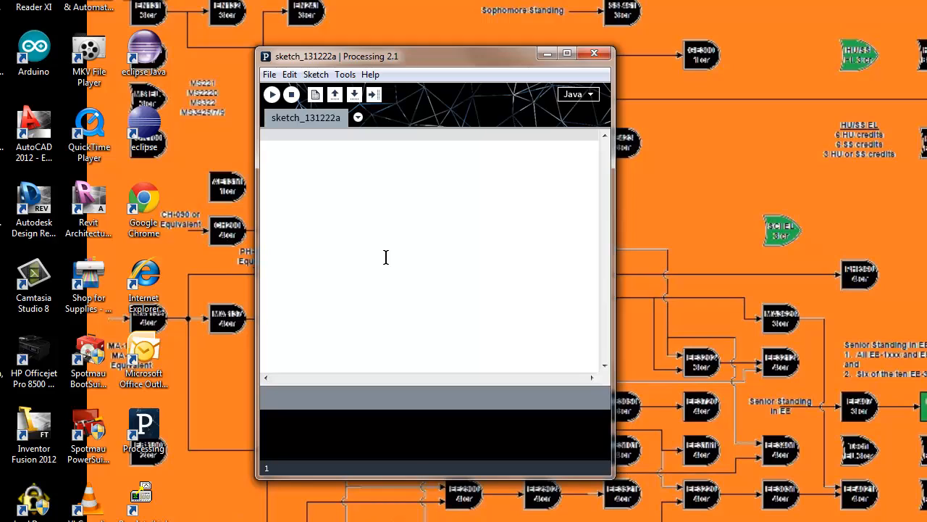
Write void setup() {} and void loop() {} skeletons in the sketch editor.
{"action": "key", "text": "Enter"}
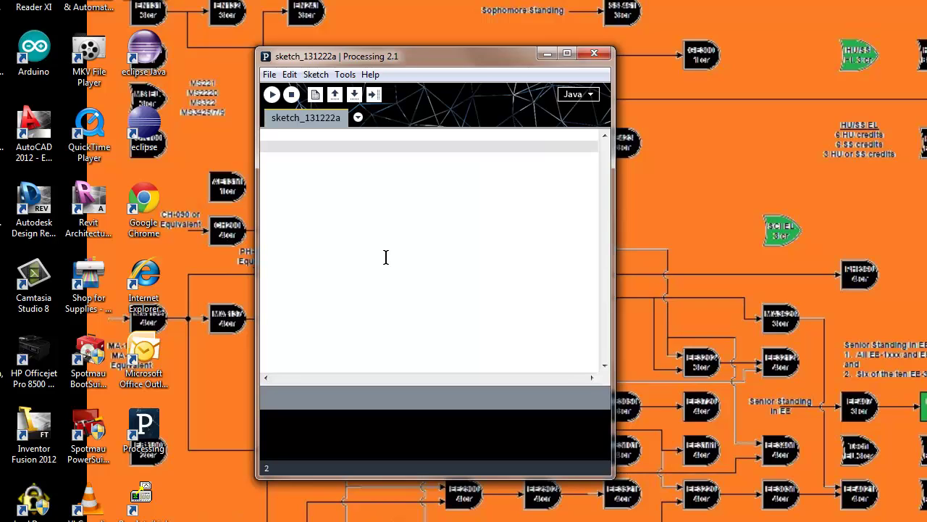
{"action": "type", "text": "void"}
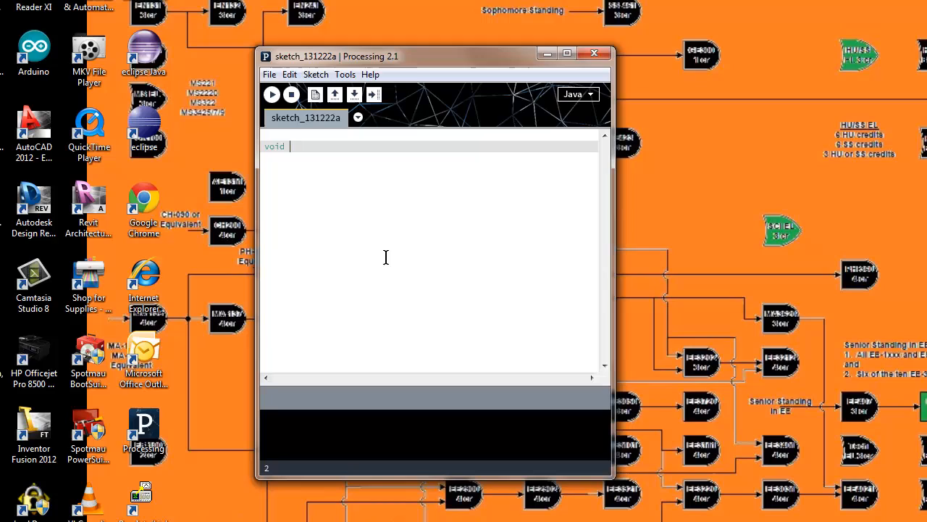
{"action": "type", "text": "setup("}
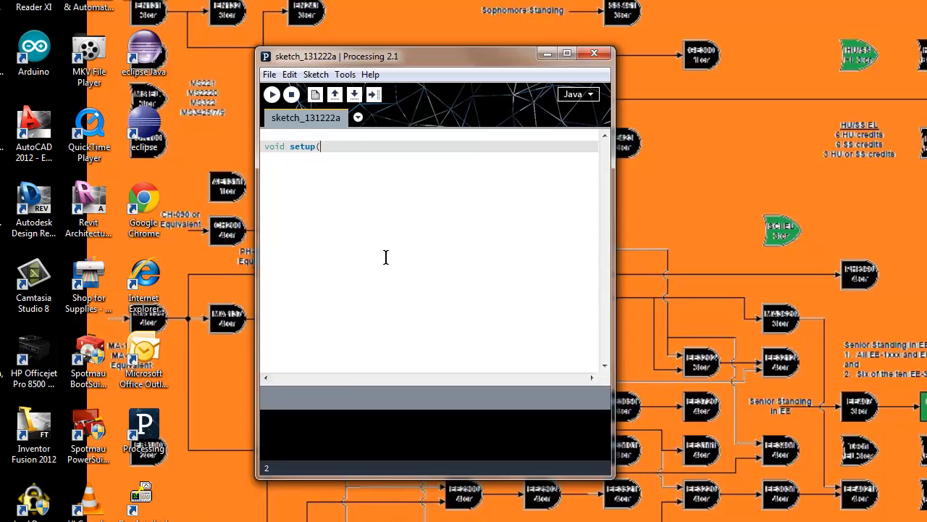
{"action": "type", "text": "){"}
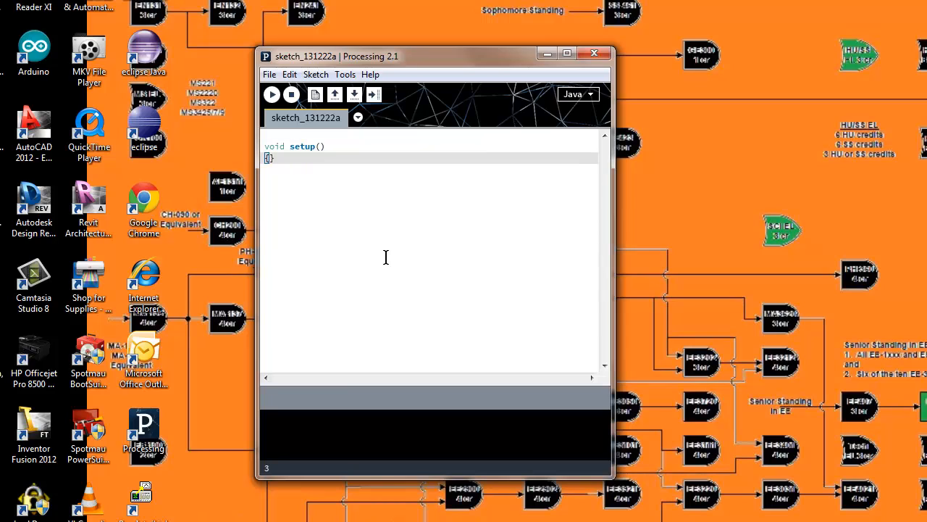
{"action": "type", "text": "void"}
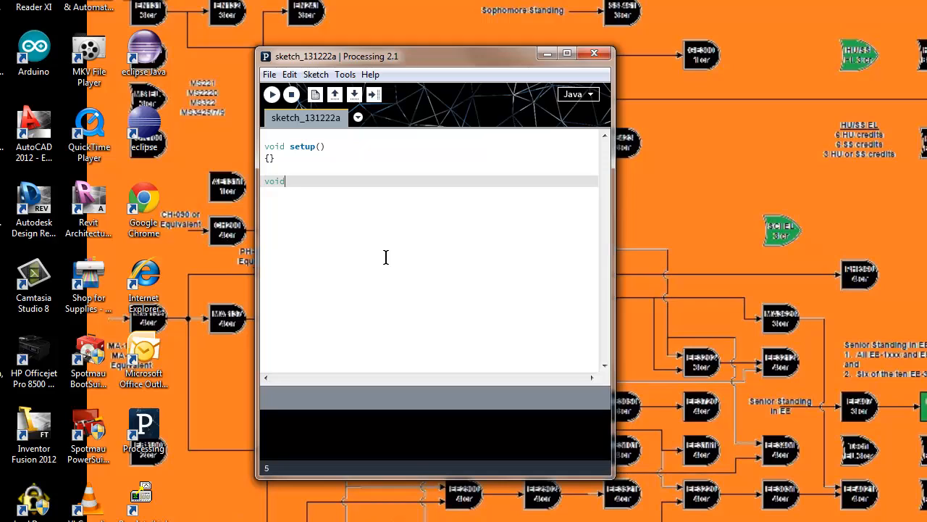
{"action": "type", "text": "loop("}
{"action": "type", "text": "{}"}
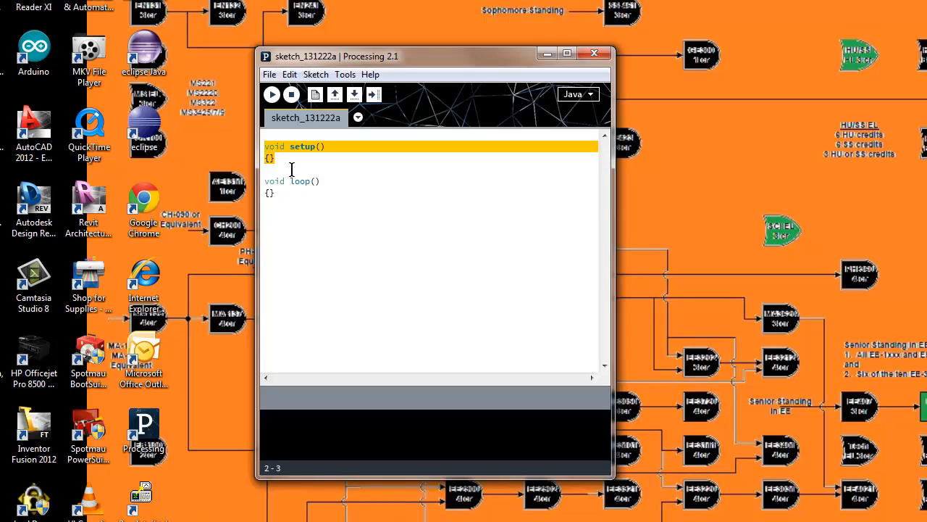
{"action": "left_click", "coordinate": [309, 245]}
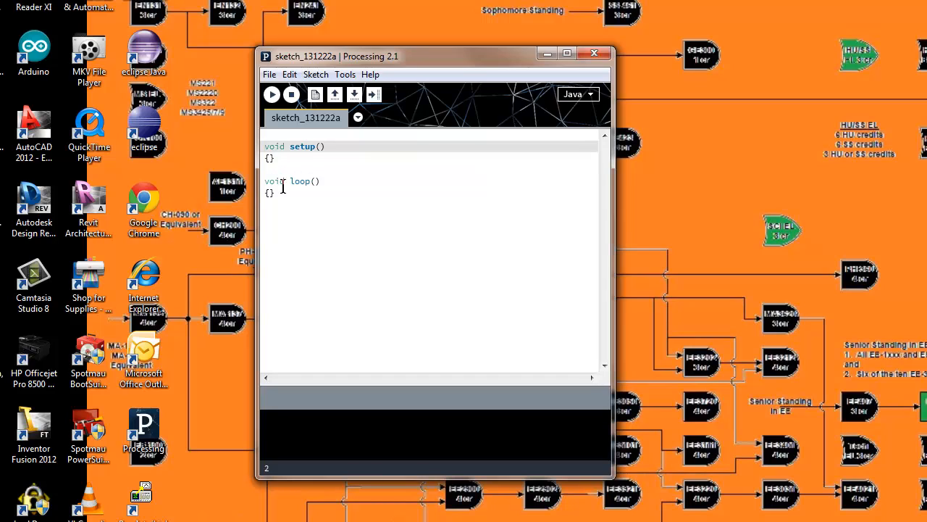
{"action": "mouse_move", "coordinate": [276, 223]}
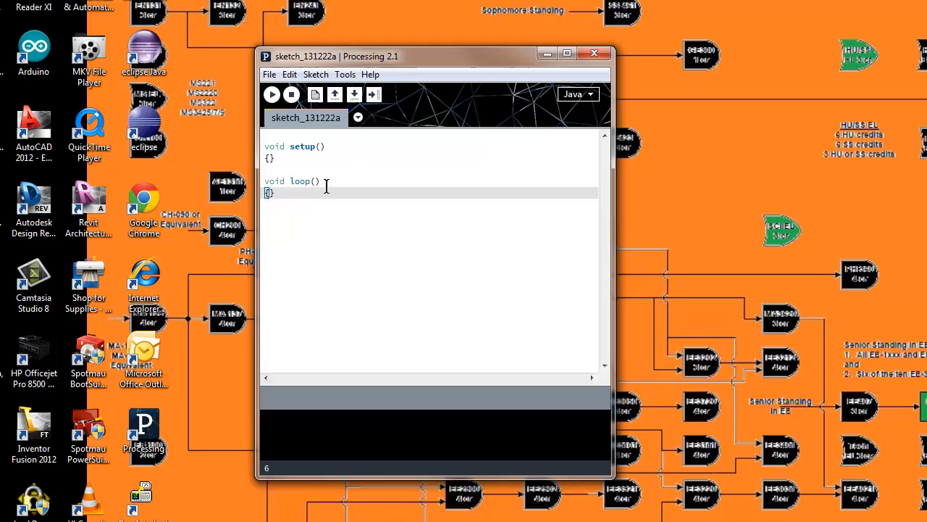
{"action": "mouse_move", "coordinate": [409, 61]}
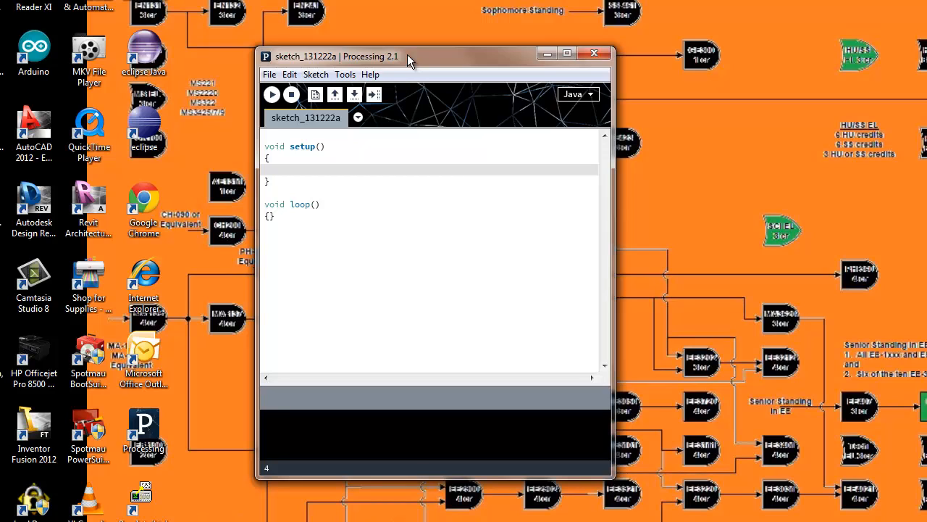
Add size(200,200); inside setup().
{"action": "type", "text": "siz"}
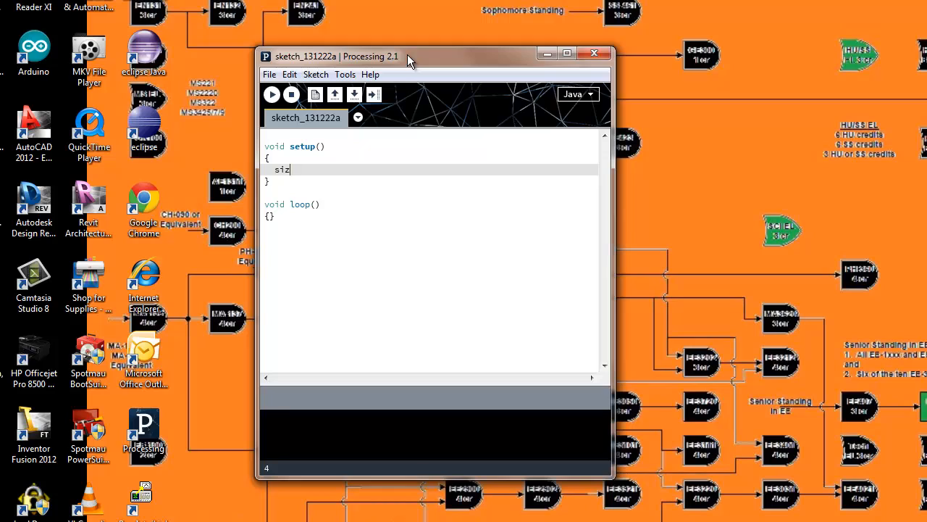
{"action": "type", "text": "e();"}
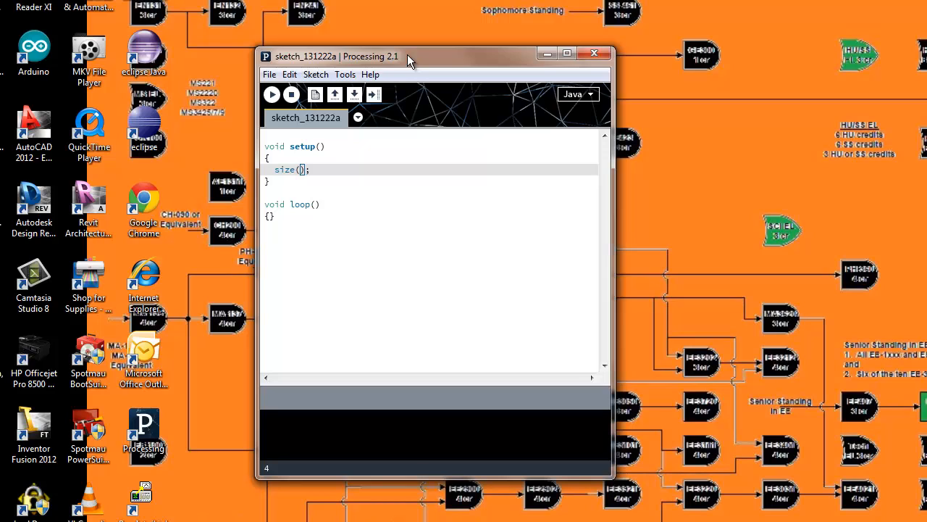
{"action": "mouse_move", "coordinate": [272, 96]}
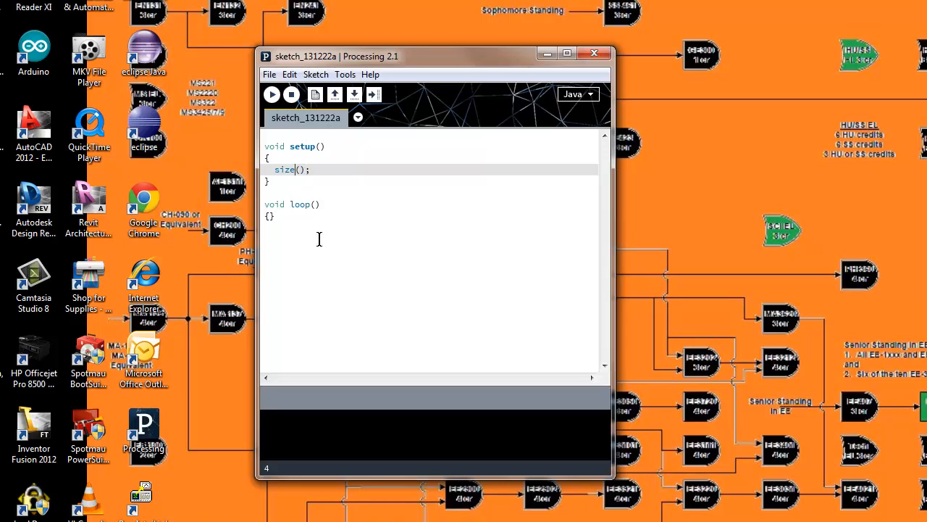
{"action": "type", "text": "200"}
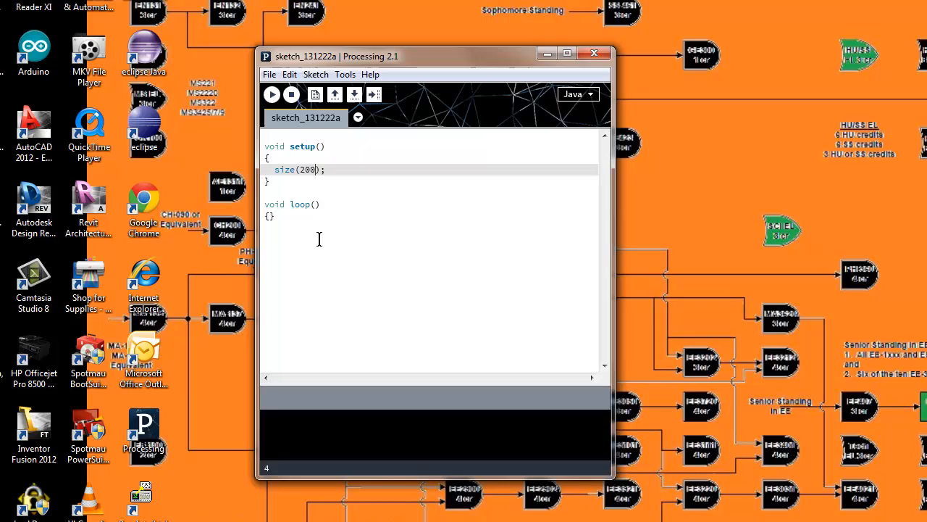
{"action": "type", "text": ",200"}
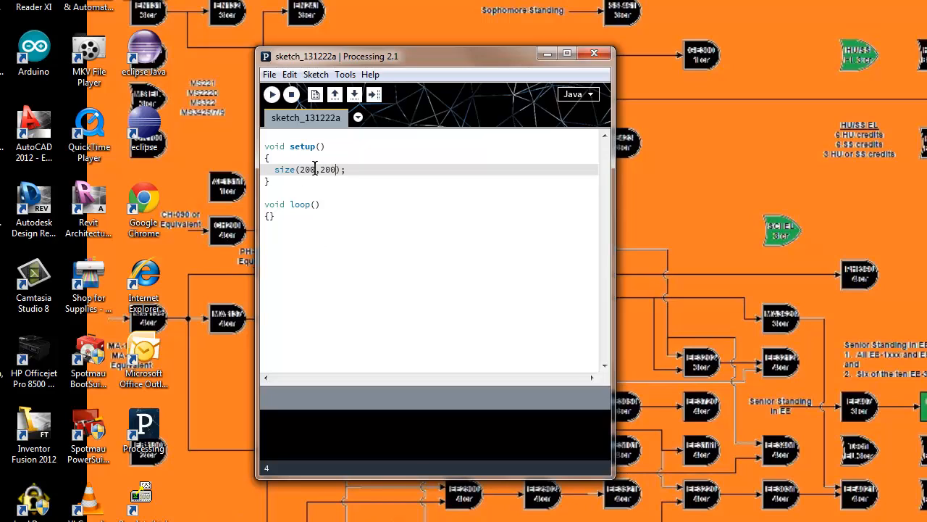
{"action": "double_click", "coordinate": [307, 168]}
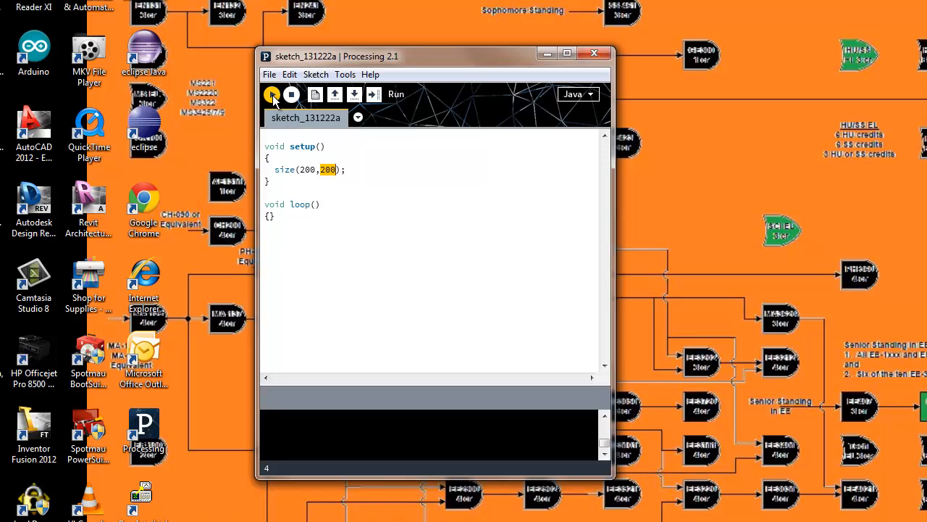
Run the sketch to show the blank 200 by 200 grey window.
{"action": "left_click", "coordinate": [272, 94]}
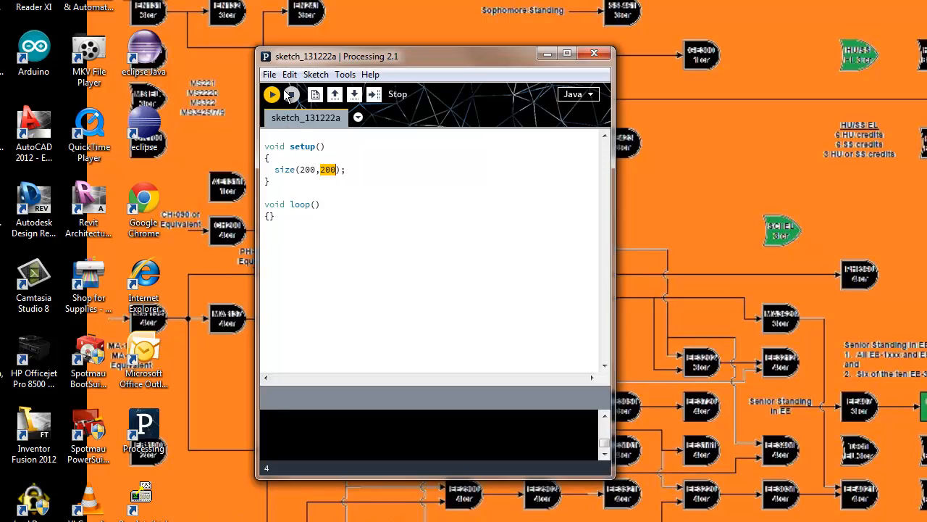
{"action": "left_click", "coordinate": [272, 95]}
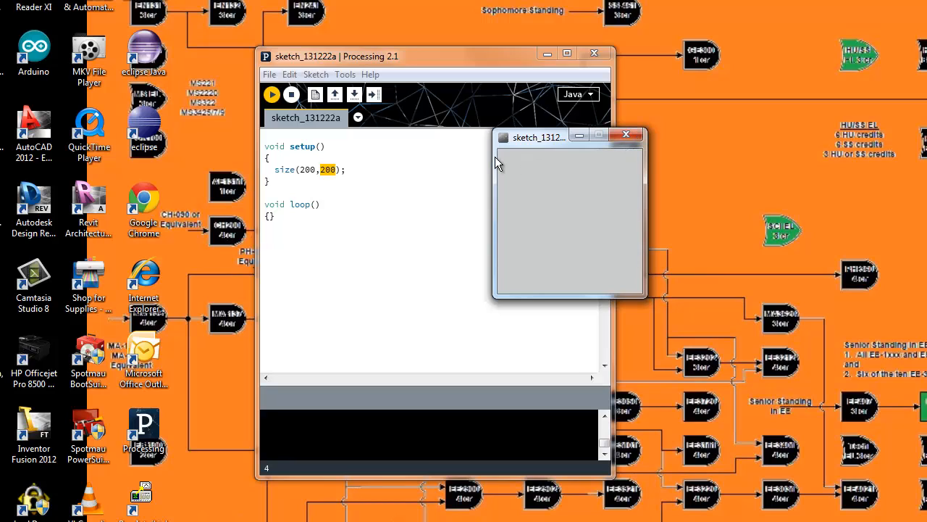
{"action": "mouse_move", "coordinate": [510, 282]}
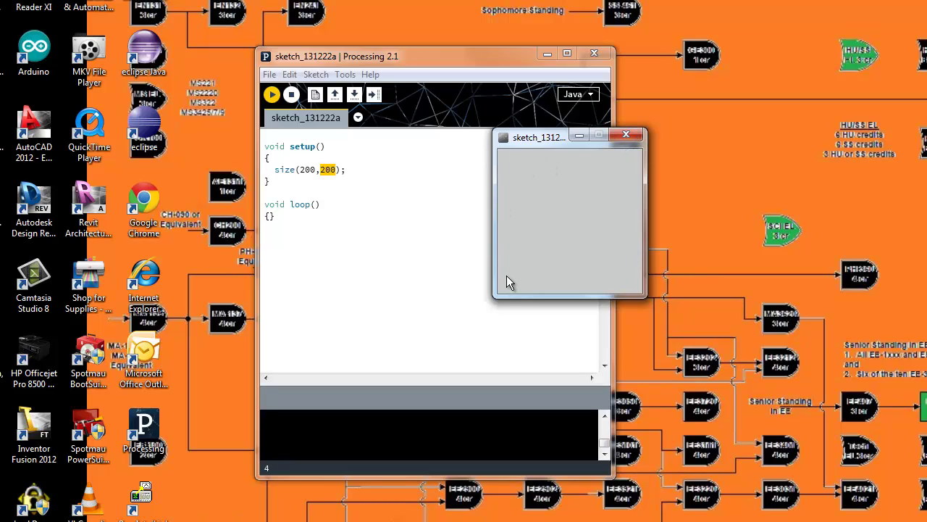
{"action": "mouse_move", "coordinate": [617, 291]}
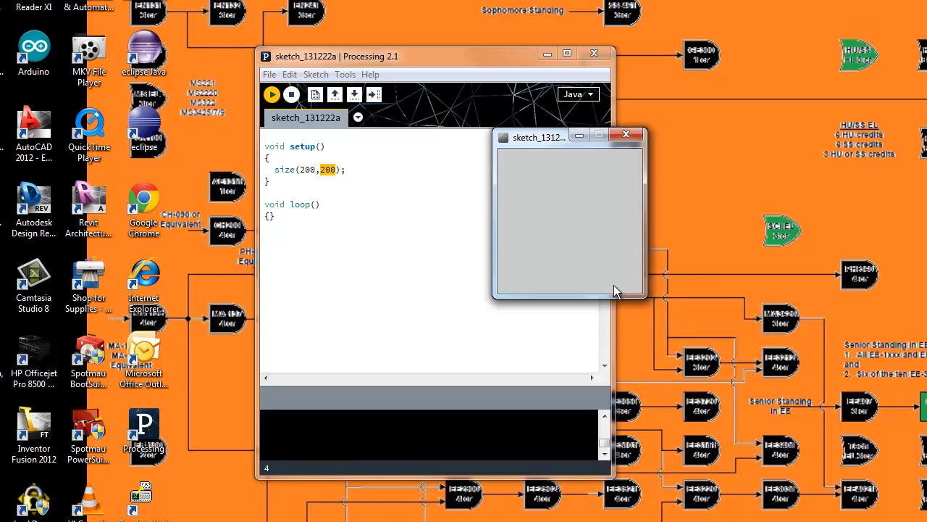
{"action": "mouse_move", "coordinate": [505, 161]}
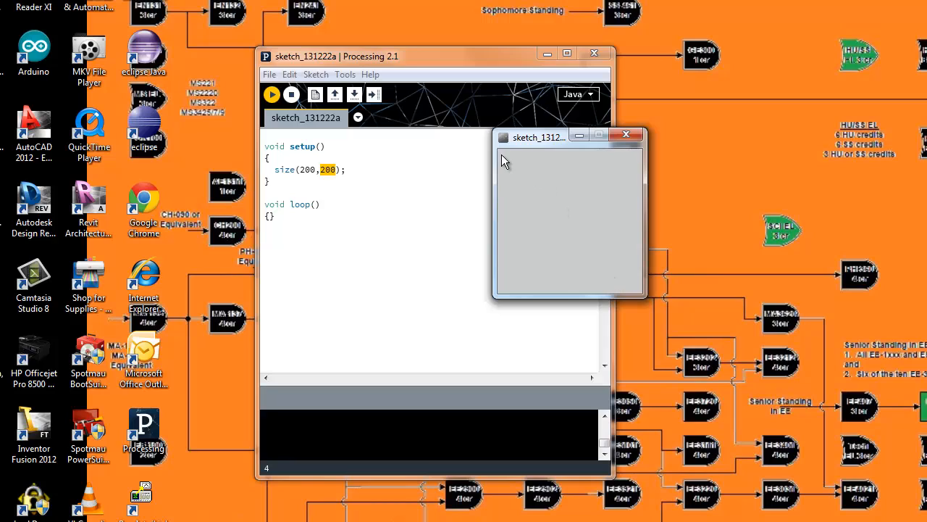
{"action": "mouse_move", "coordinate": [549, 177]}
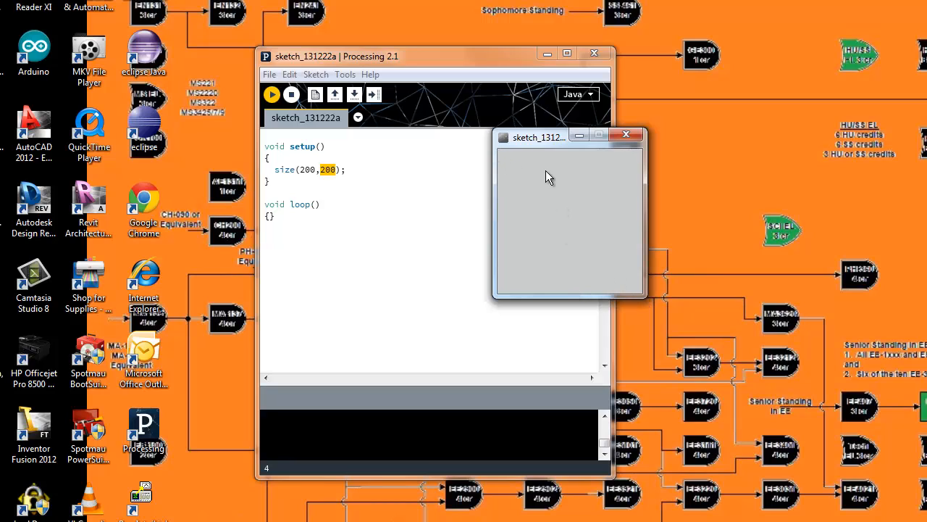
{"action": "mouse_move", "coordinate": [587, 225]}
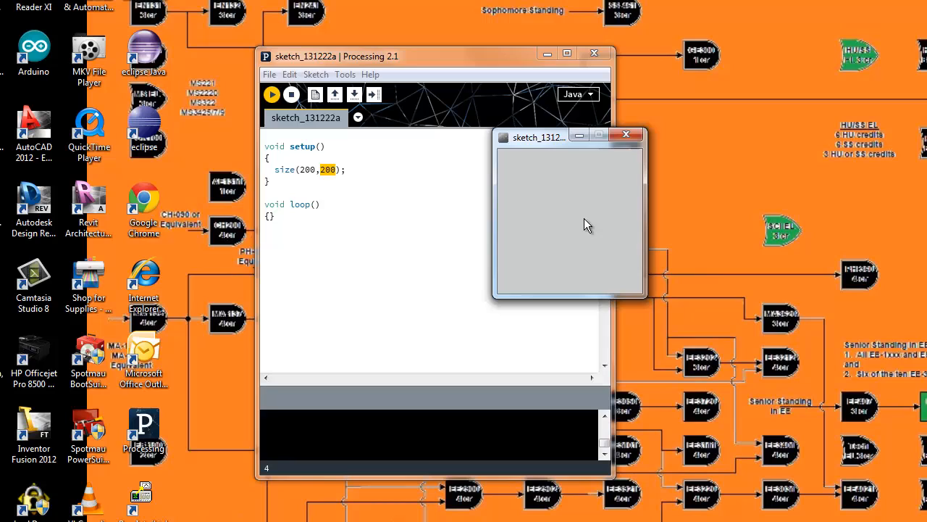
{"action": "mouse_move", "coordinate": [626, 137]}
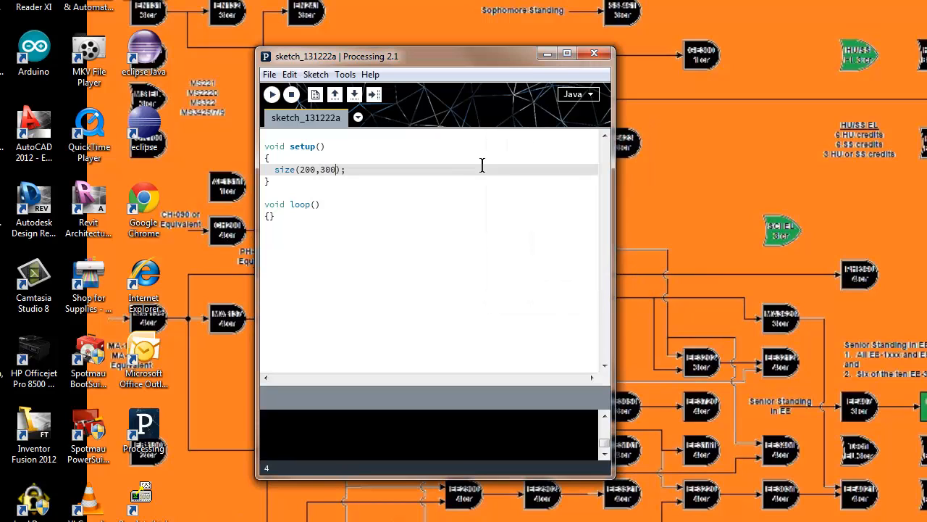
Run the sketch with a 200 by 300 canvas and close its display window.
{"action": "left_click", "coordinate": [272, 94]}
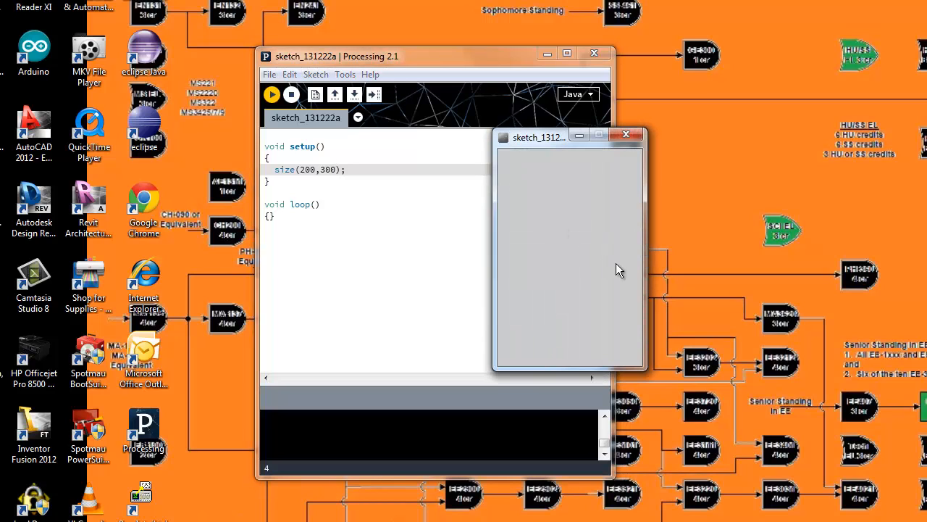
{"action": "mouse_move", "coordinate": [600, 241]}
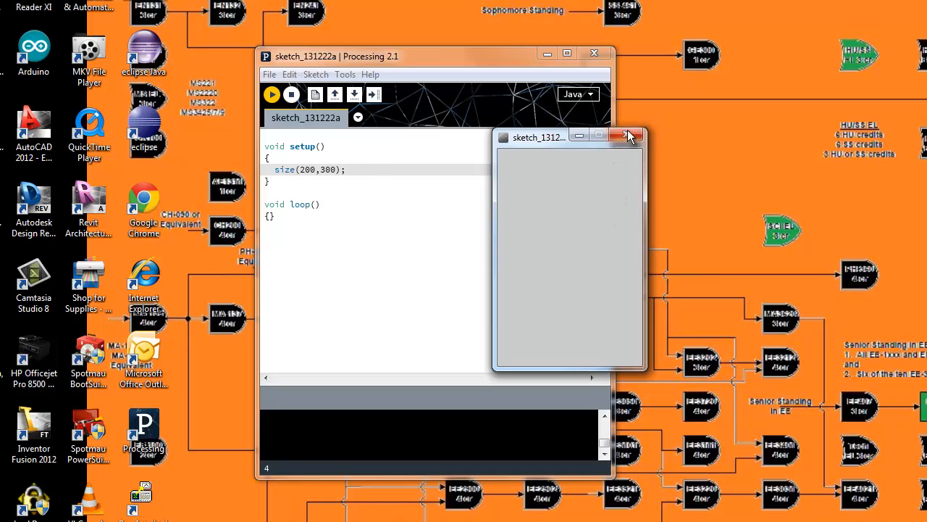
{"action": "left_click", "coordinate": [629, 136]}
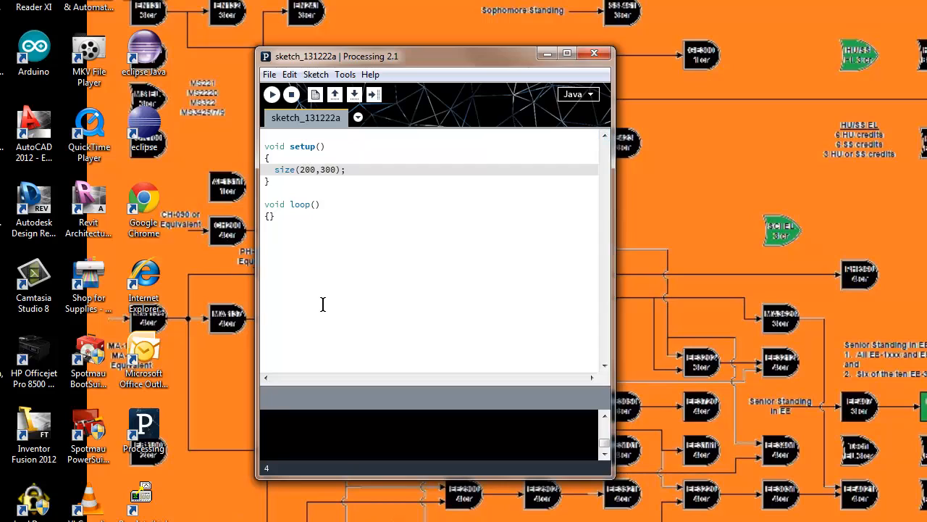
Try width 1000, run, then delete the 300 height value.
{"action": "type", "text": "1000"}
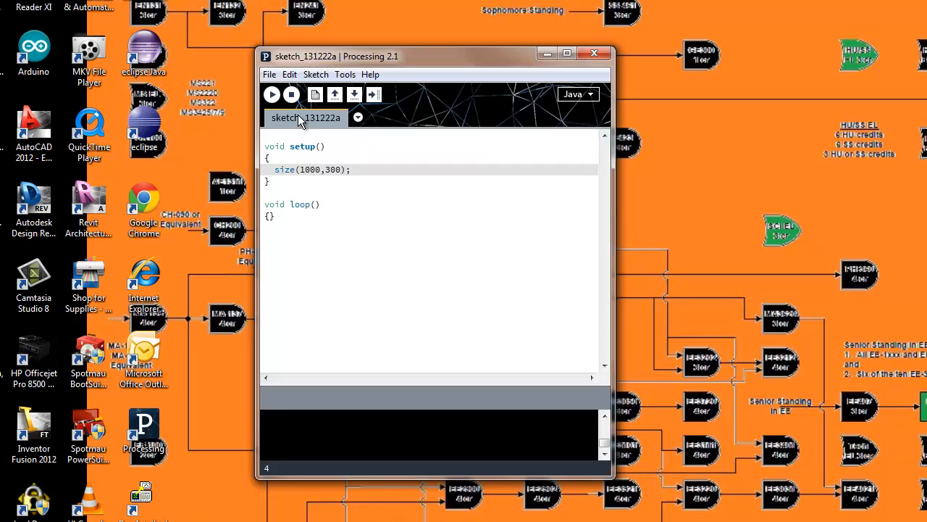
{"action": "left_click", "coordinate": [272, 94]}
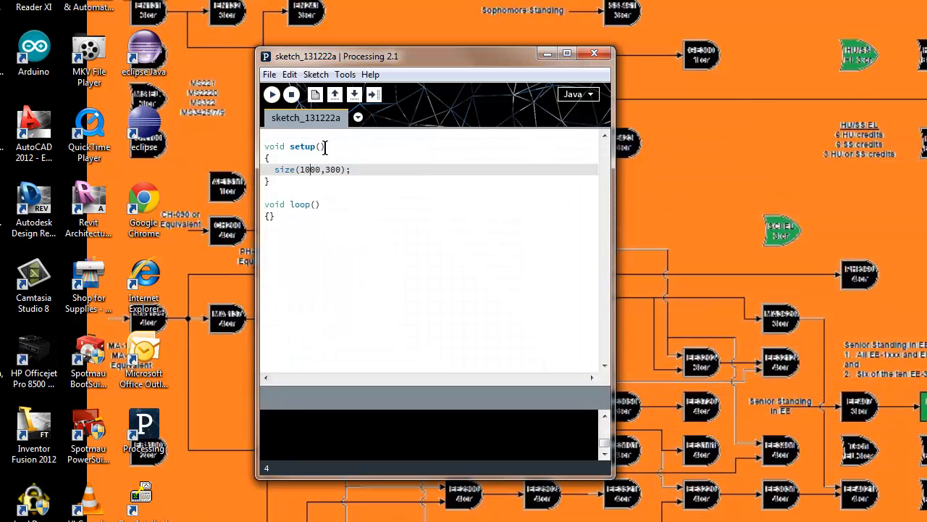
{"action": "double_click", "coordinate": [310, 170]}
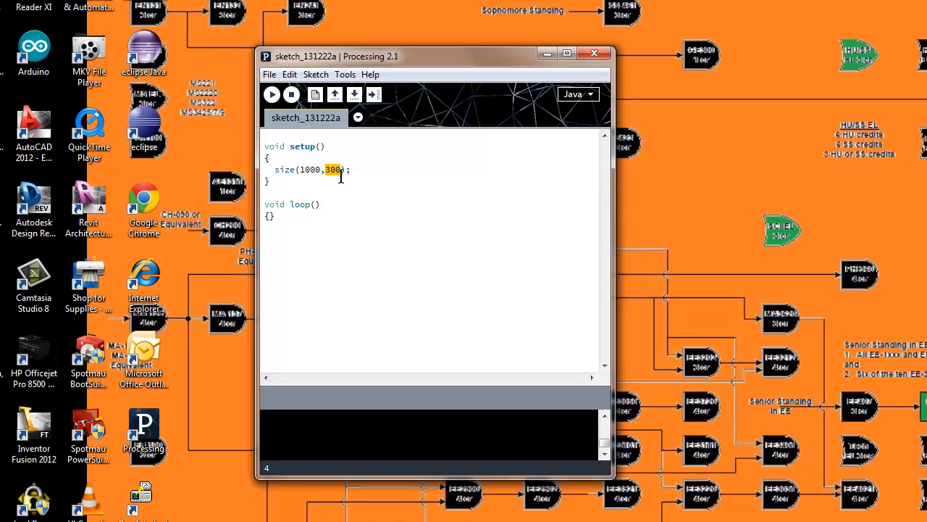
{"action": "key", "text": "Backspace"}
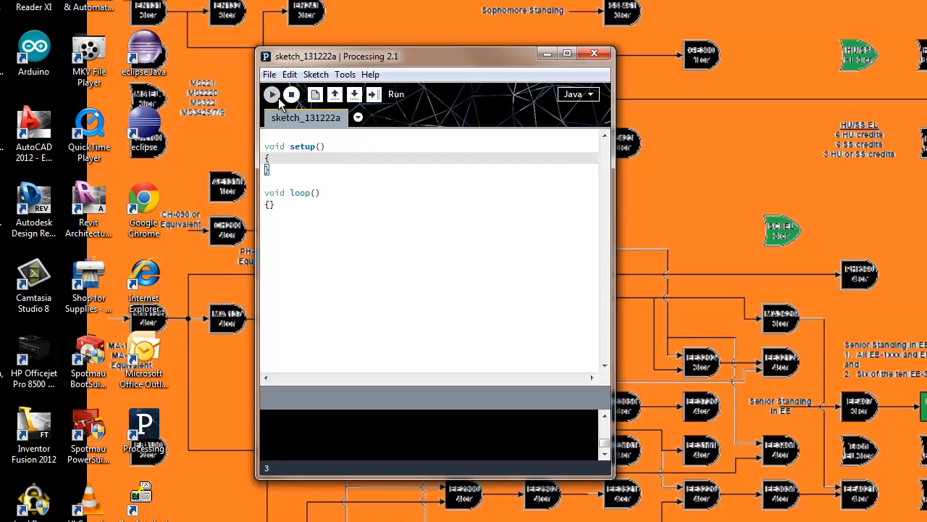
Run with no size call, try size(100,100);, then remove it leaving setup() empty.
{"action": "left_click", "coordinate": [273, 94]}
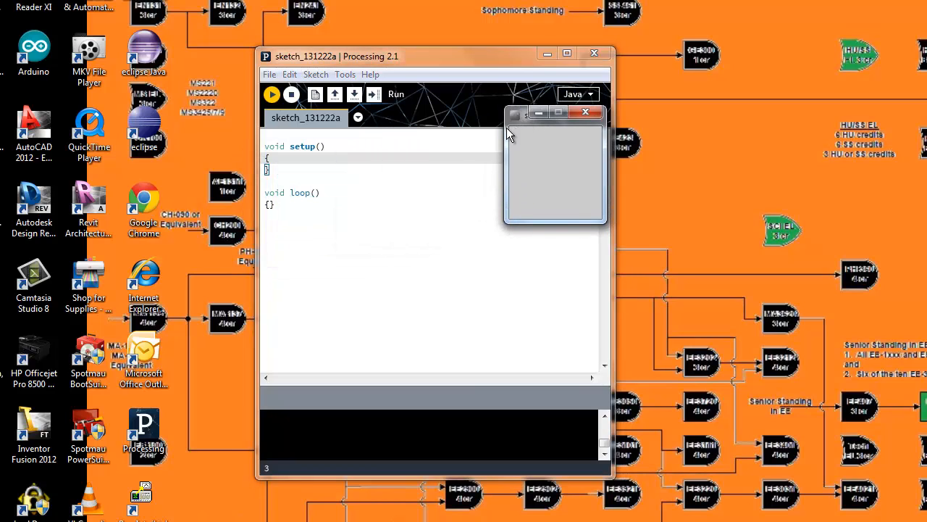
{"action": "mouse_move", "coordinate": [601, 187]}
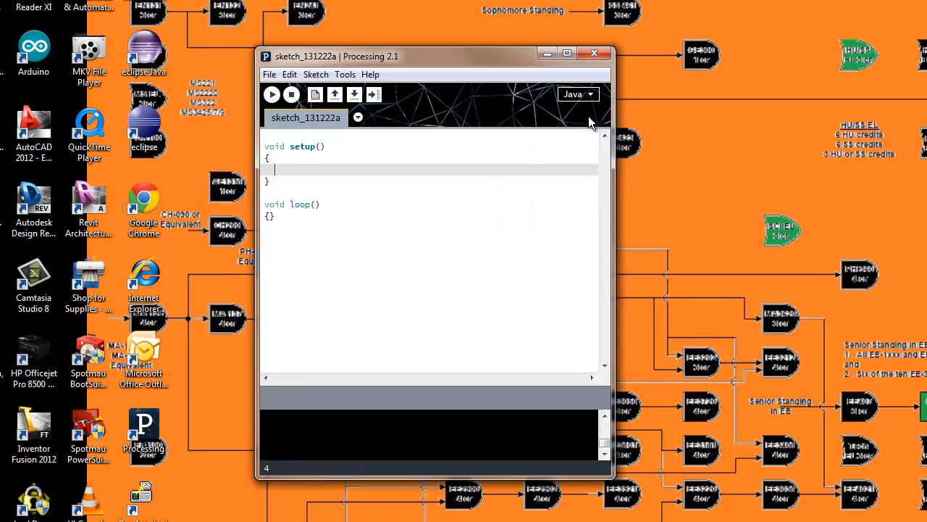
{"action": "type", "text": "siz"}
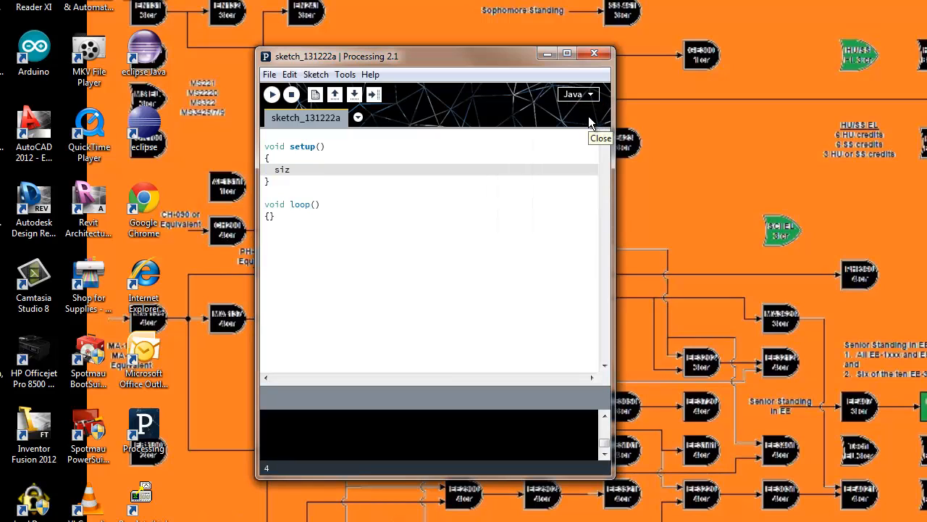
{"action": "type", "text": "e(100"}
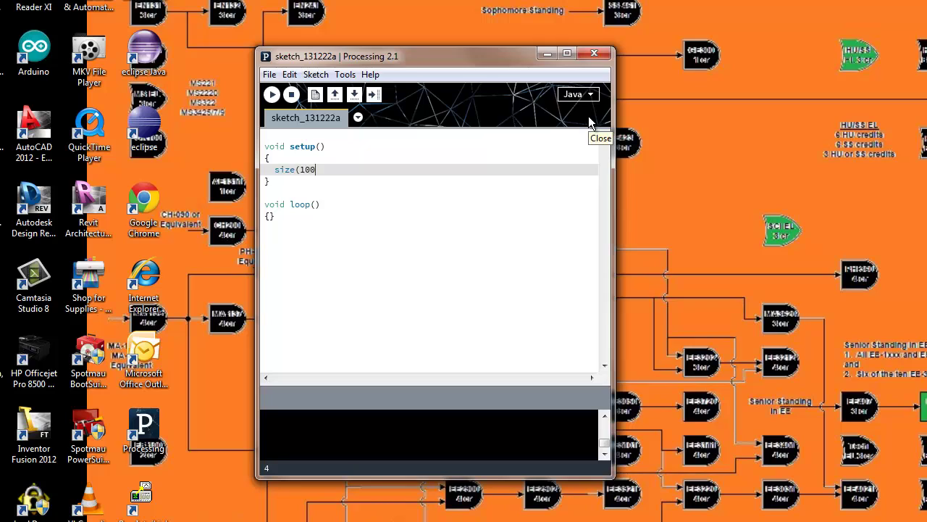
{"action": "type", "text": ",100);"}
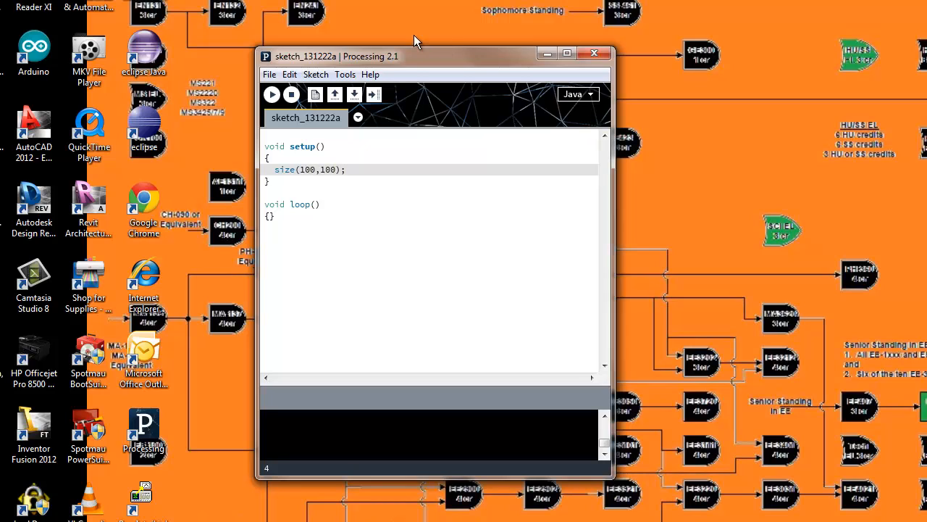
{"action": "left_click", "coordinate": [272, 94]}
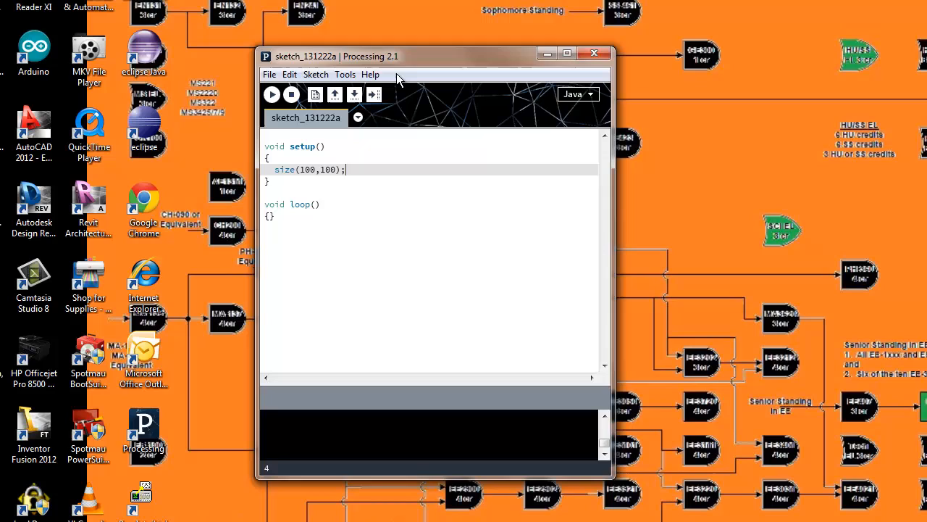
{"action": "key", "text": "Backspace"}
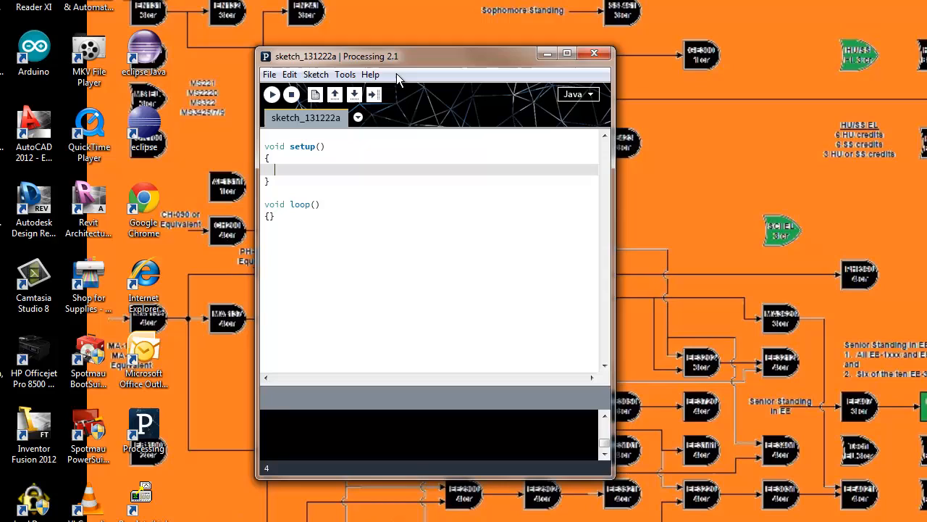
Write point(12,12); inside setup().
{"action": "type", "text": "point"}
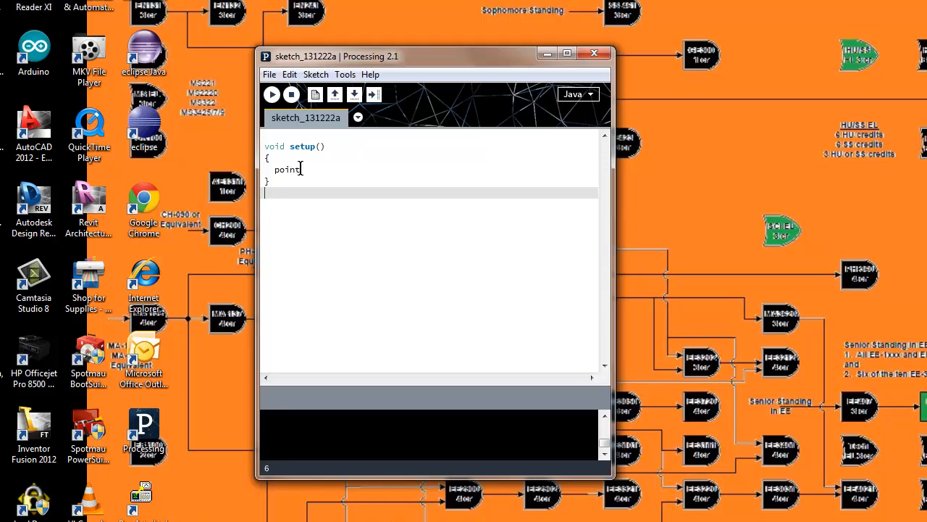
{"action": "type", "text": "()"}
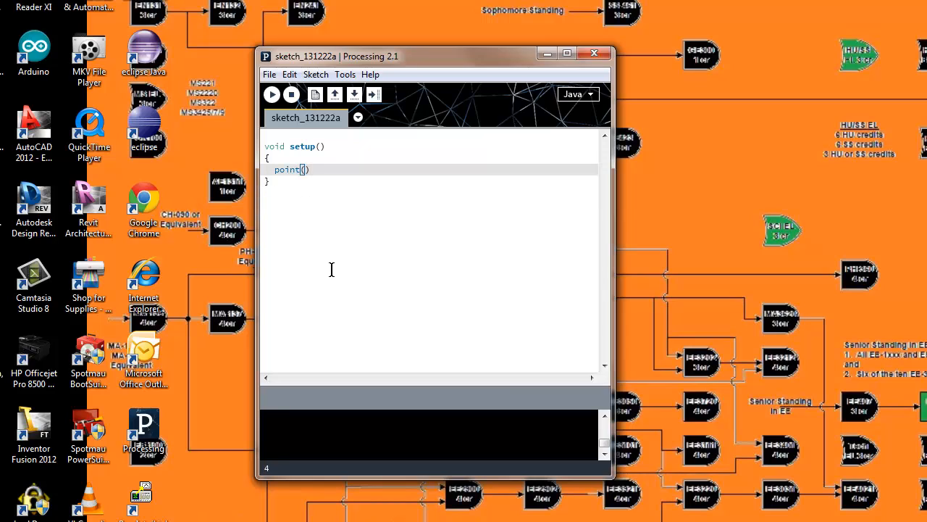
{"action": "type", "text": ";"}
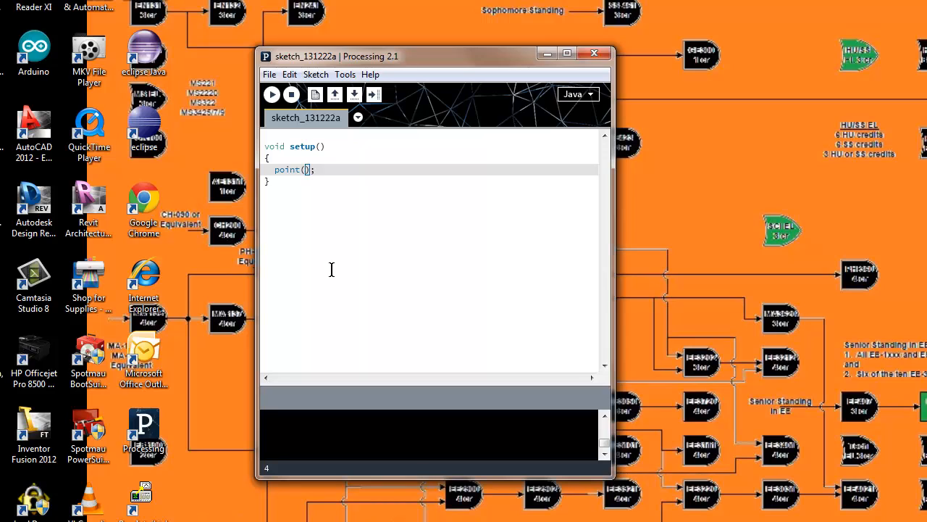
{"action": "mouse_move", "coordinate": [421, 328]}
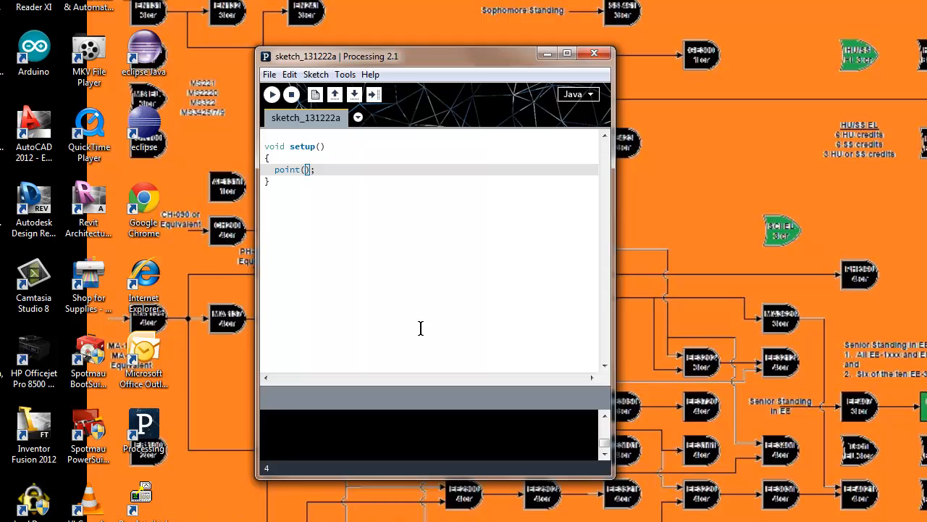
{"action": "type", "text": "12,"}
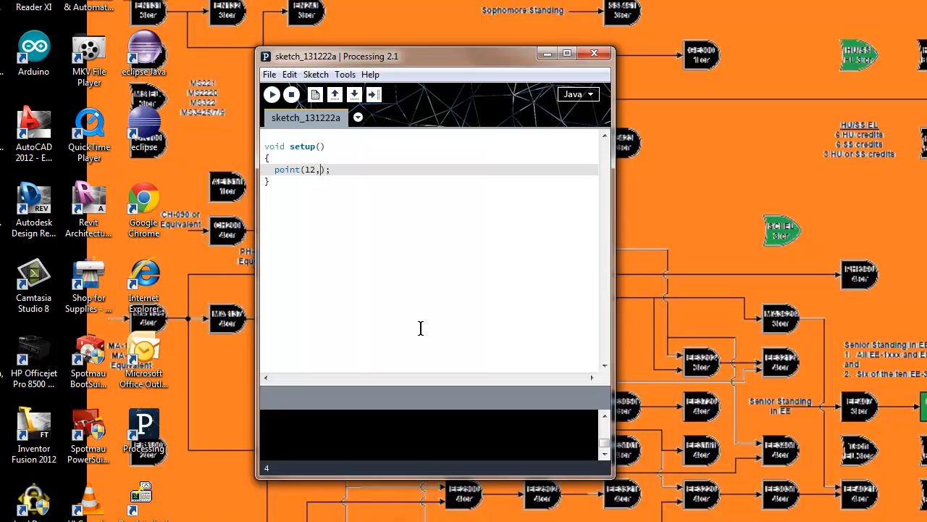
{"action": "type", "text": "12"}
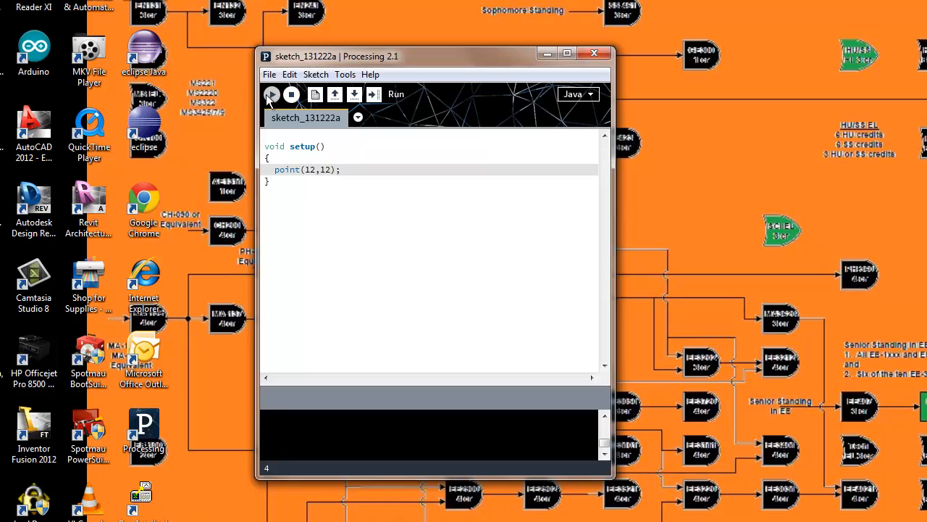
Run the sketch so the display window shows the single black pixel at (12,12).
{"action": "left_click", "coordinate": [272, 95]}
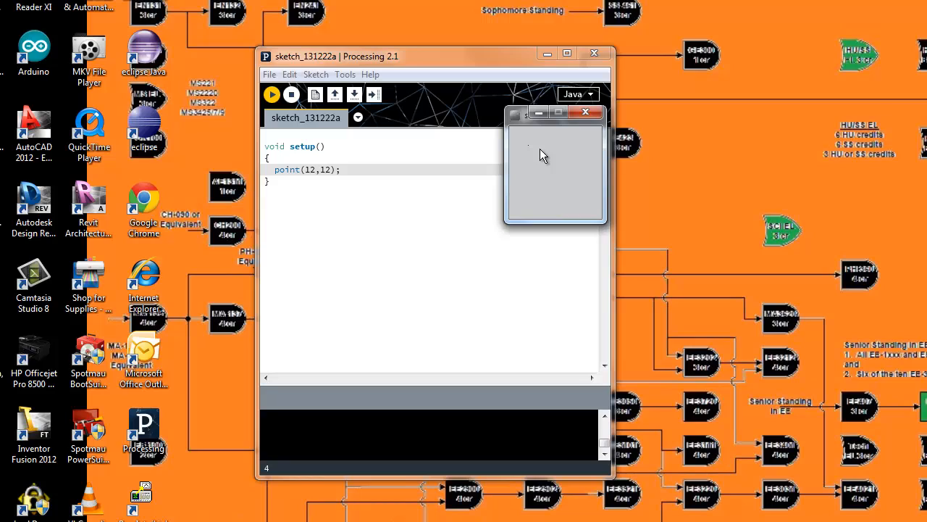
{"action": "mouse_move", "coordinate": [533, 157]}
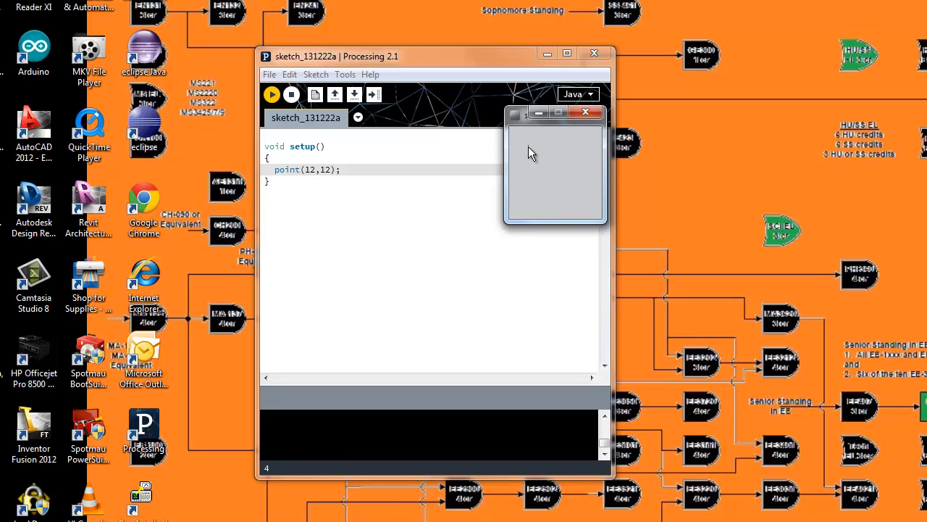
{"action": "mouse_move", "coordinate": [531, 156]}
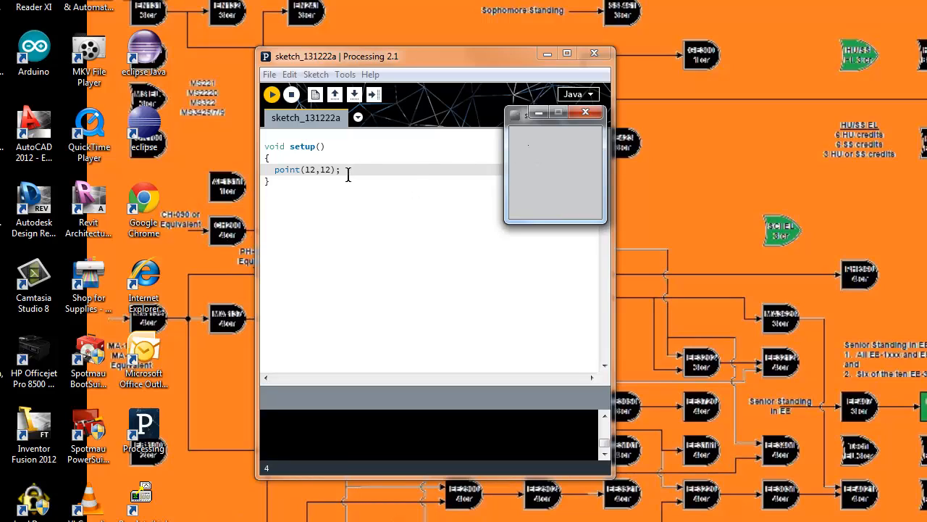
{"action": "mouse_move", "coordinate": [531, 152]}
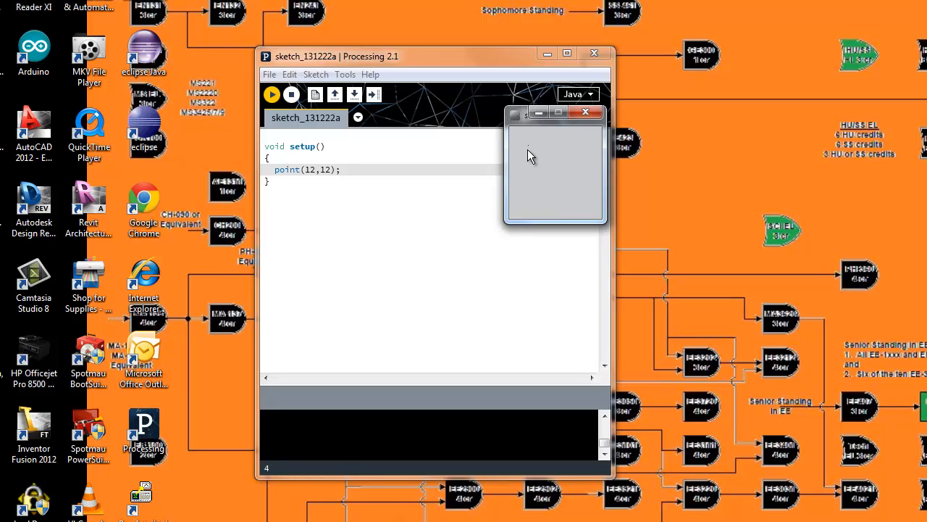
{"action": "mouse_move", "coordinate": [543, 150]}
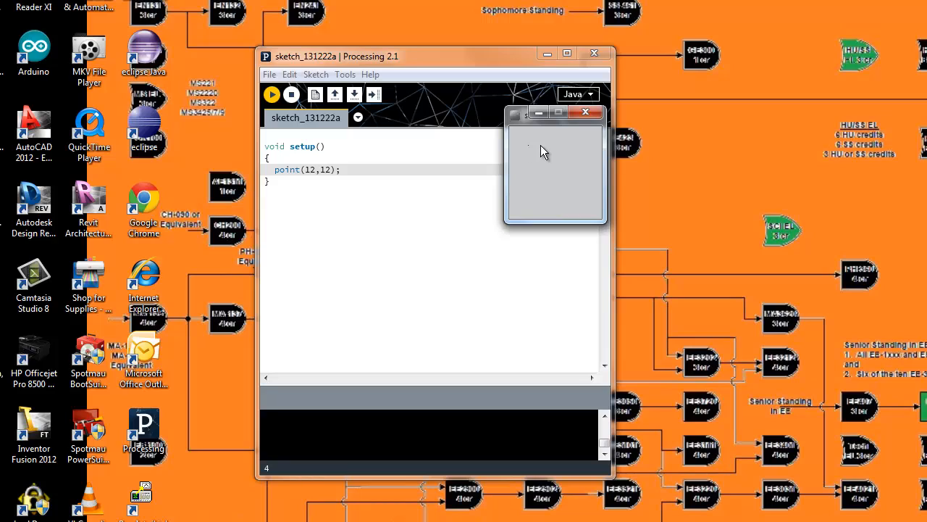
{"action": "mouse_move", "coordinate": [522, 156]}
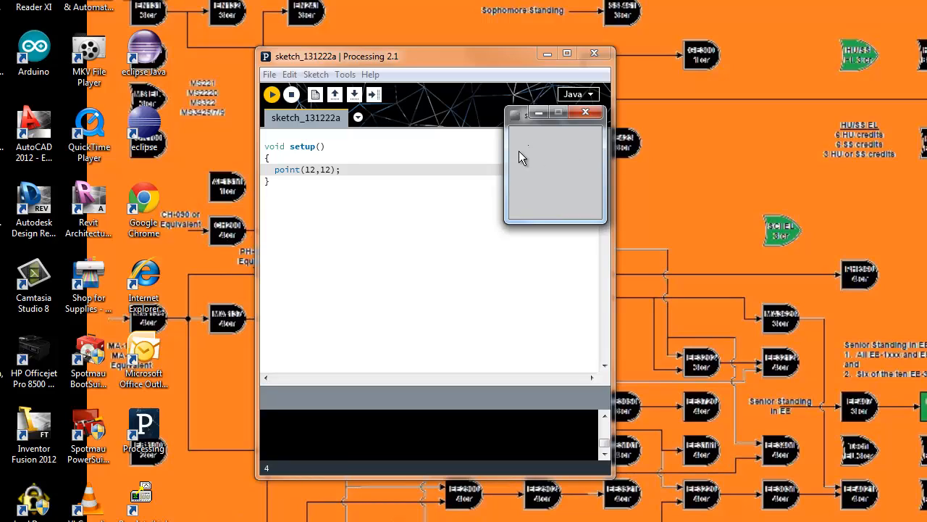
{"action": "mouse_move", "coordinate": [467, 221]}
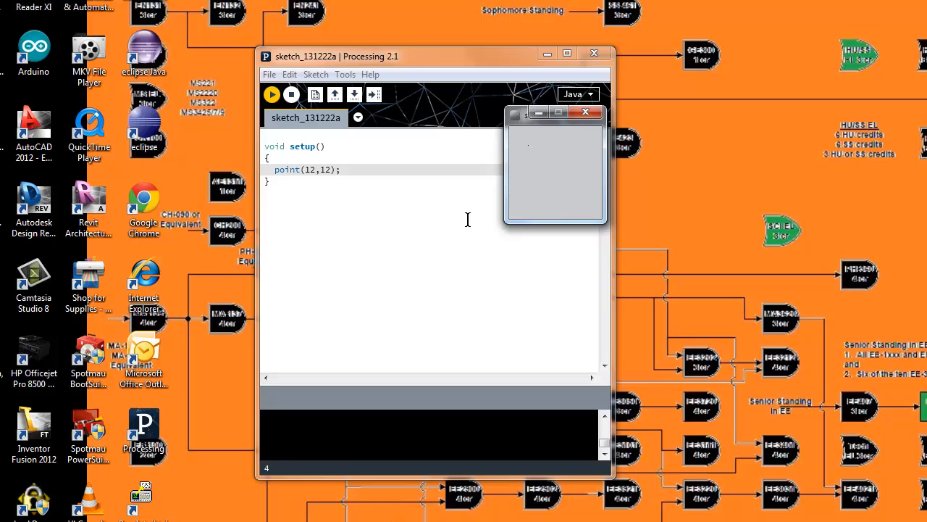
{"action": "mouse_move", "coordinate": [524, 152]}
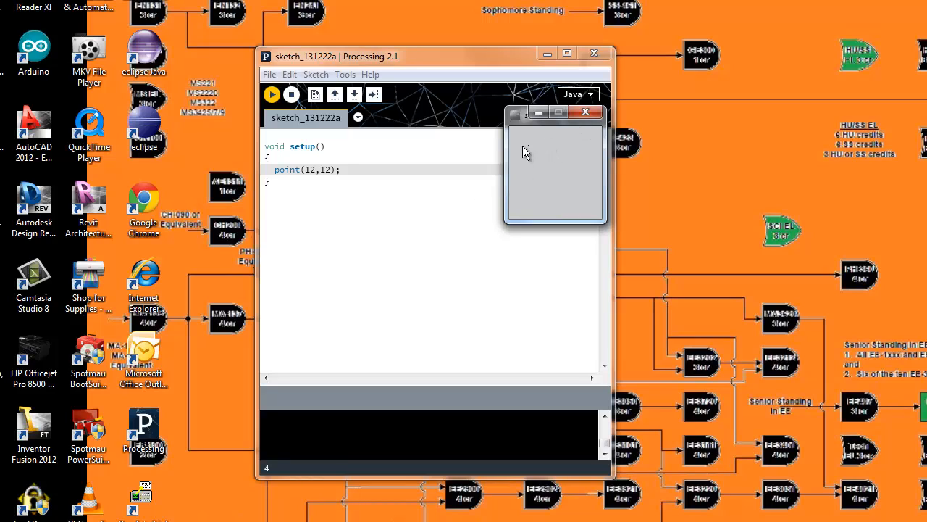
{"action": "mouse_move", "coordinate": [536, 153]}
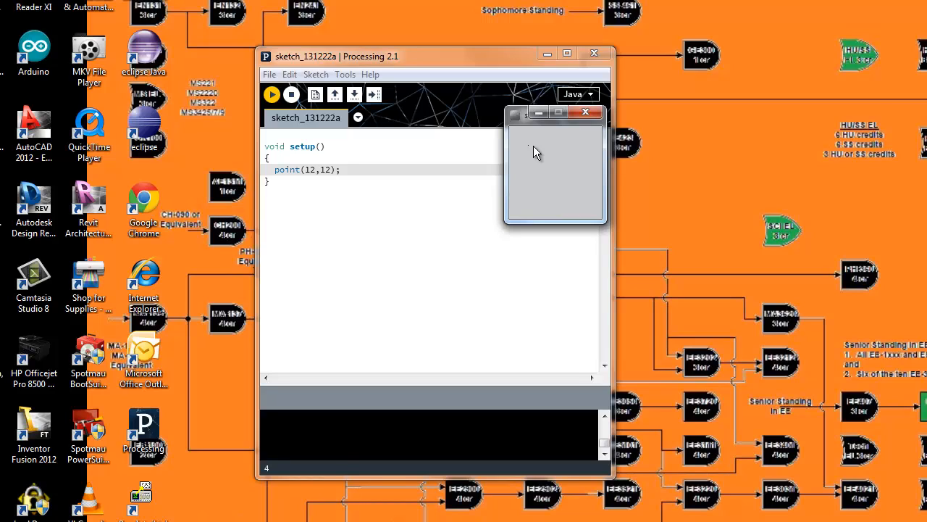
{"action": "mouse_move", "coordinate": [559, 140]}
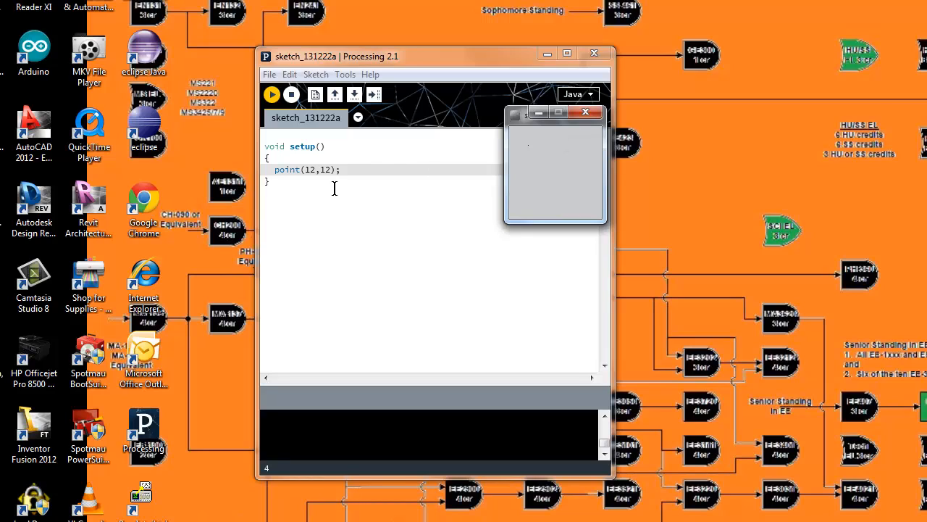
{"action": "mouse_move", "coordinate": [357, 175]}
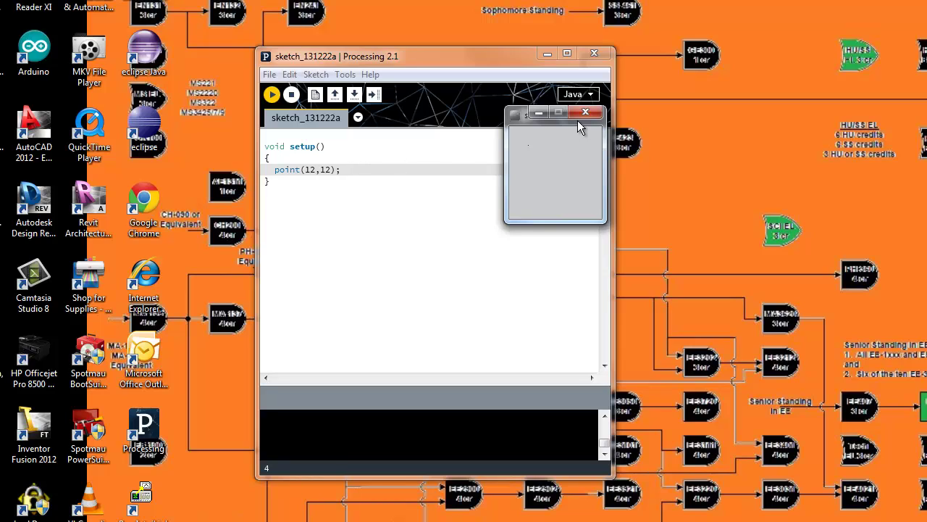
{"action": "mouse_move", "coordinate": [588, 119]}
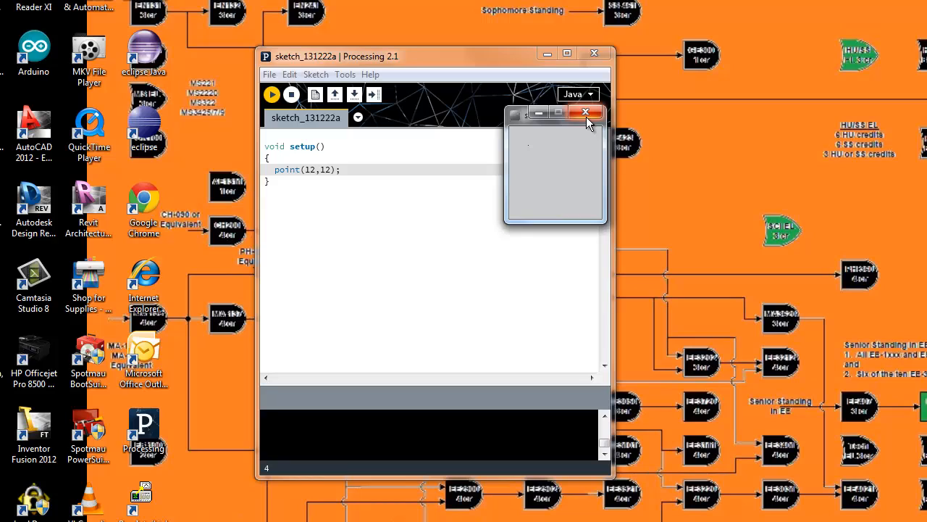
{"action": "mouse_move", "coordinate": [592, 113]}
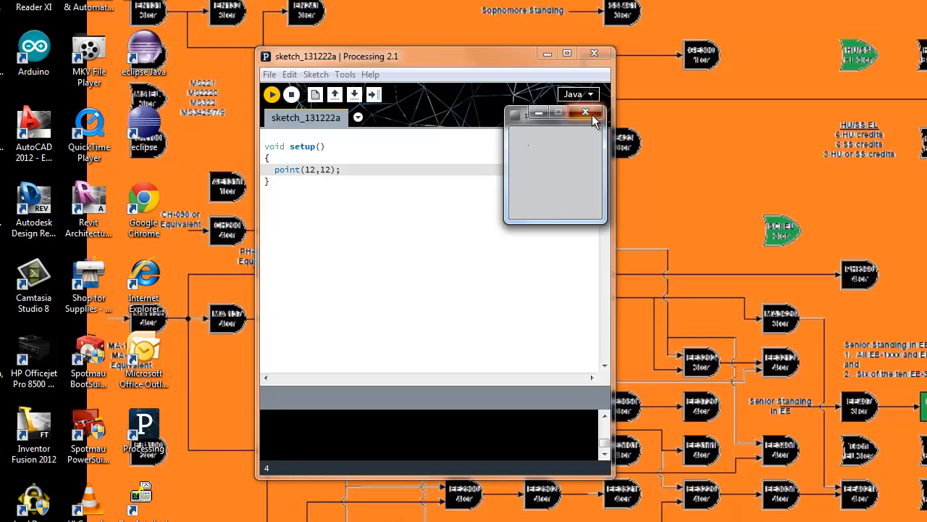
Close the sketch's display window and return focus to the point(12,12) code.
{"action": "left_click", "coordinate": [585, 111]}
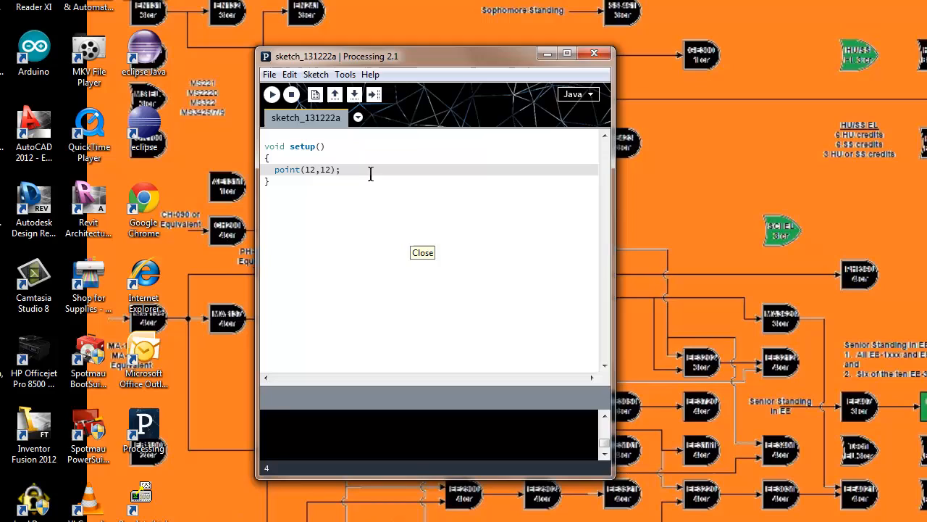
{"action": "left_click", "coordinate": [423, 252]}
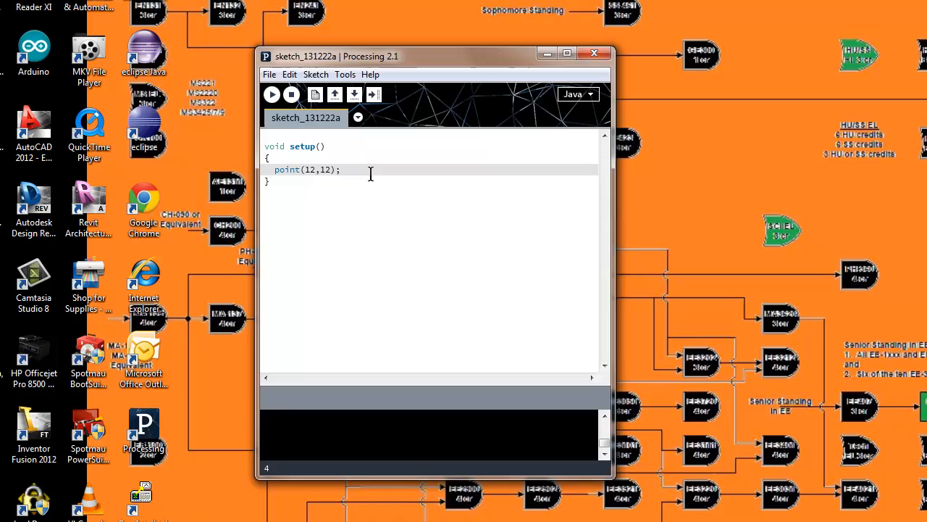
{"action": "mouse_move", "coordinate": [487, 197]}
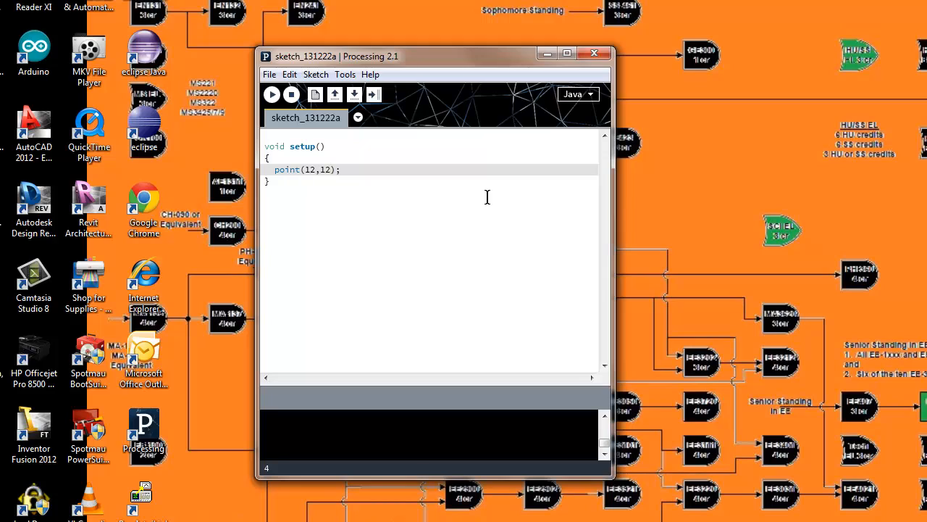
{"action": "mouse_move", "coordinate": [687, 272]}
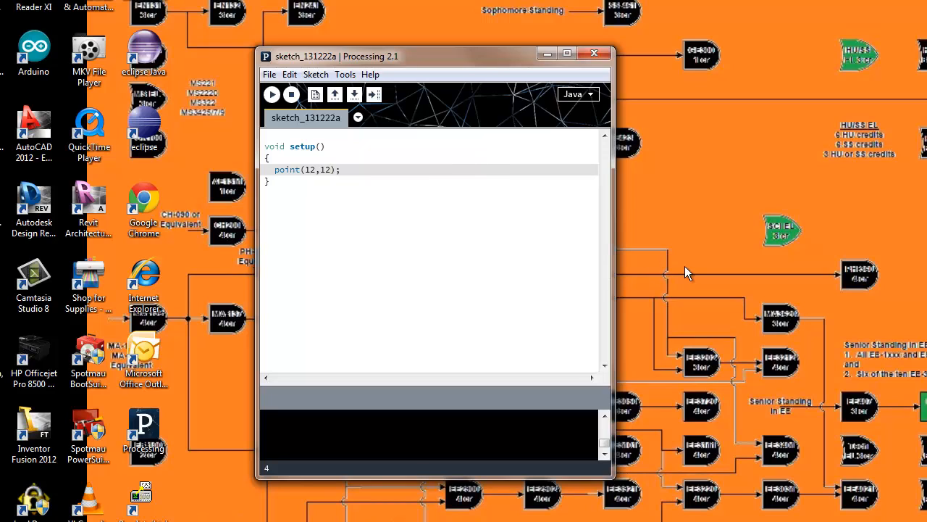